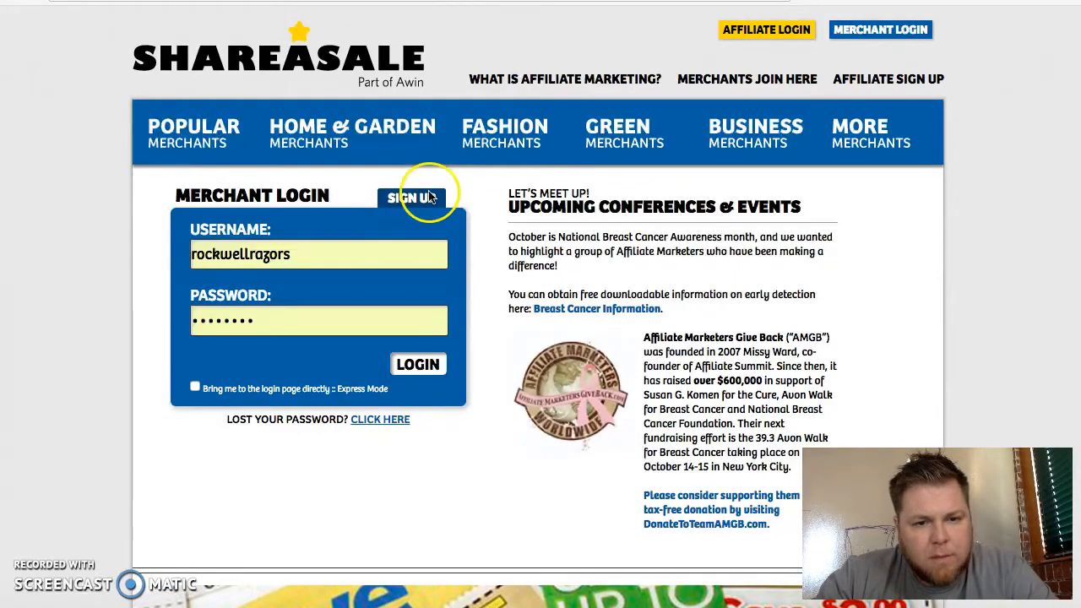
pyautogui.moveTo(321, 167)
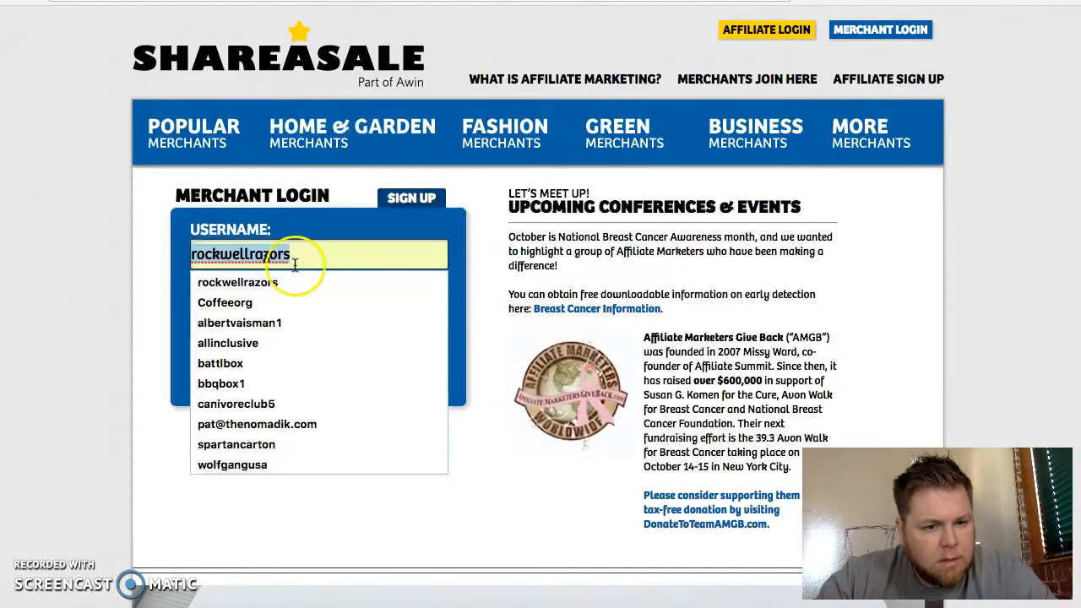
# - Choose the other saved merchant username from the login autocomplete list
pyautogui.click(237, 404)
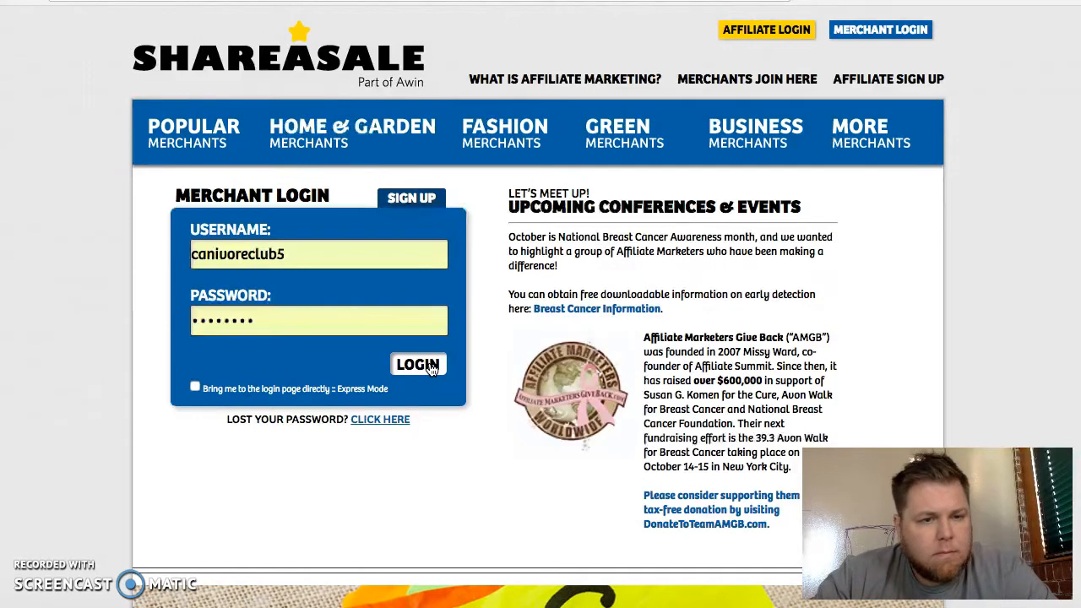
# - Sign in as the Carnivore Club merchant and expand the Affiliates menu
pyautogui.click(417, 365)
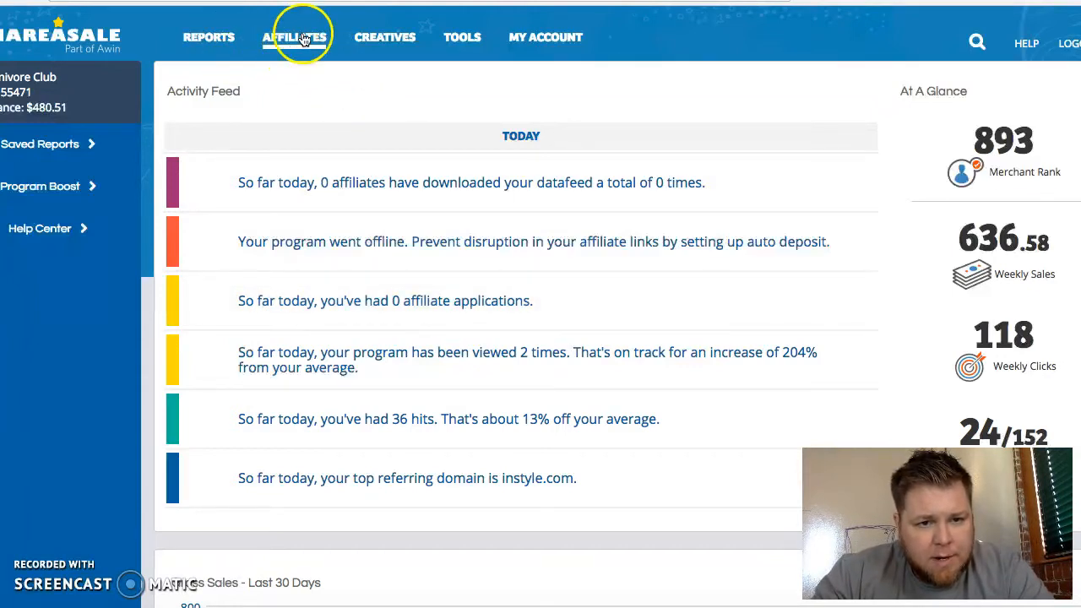
pyautogui.click(294, 37)
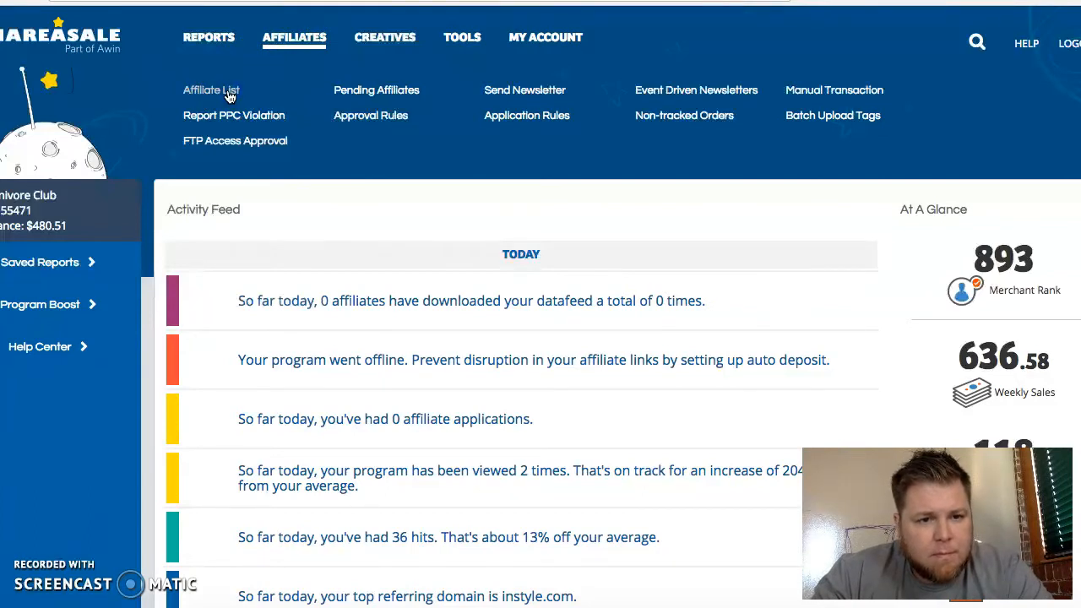
# - Show all 122 Carnivore Club affiliates as rows with hits, sales and commissions
pyautogui.click(212, 89)
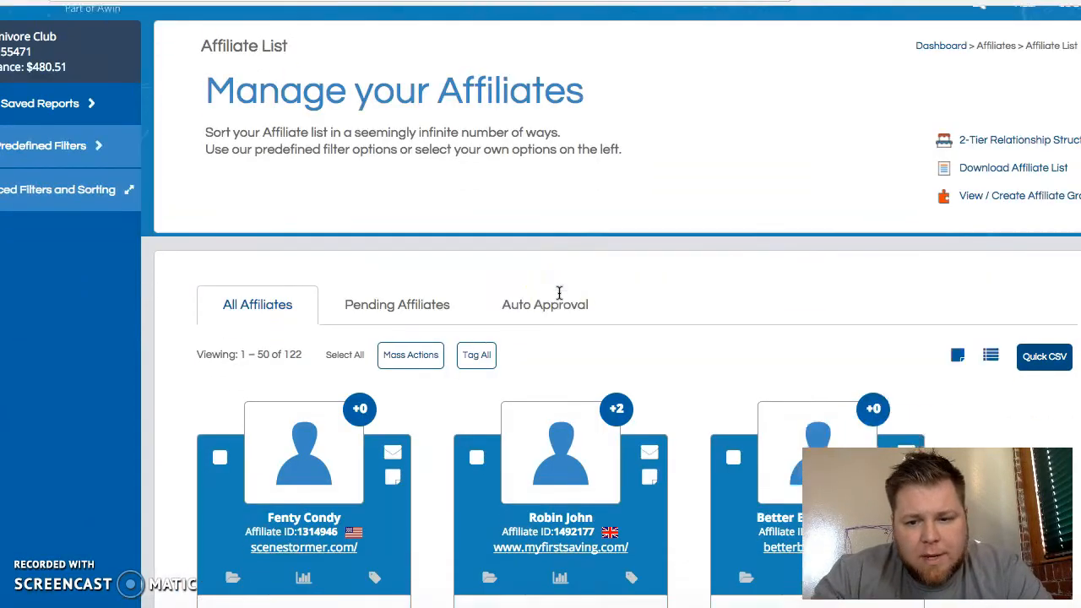
pyautogui.scroll(-3)
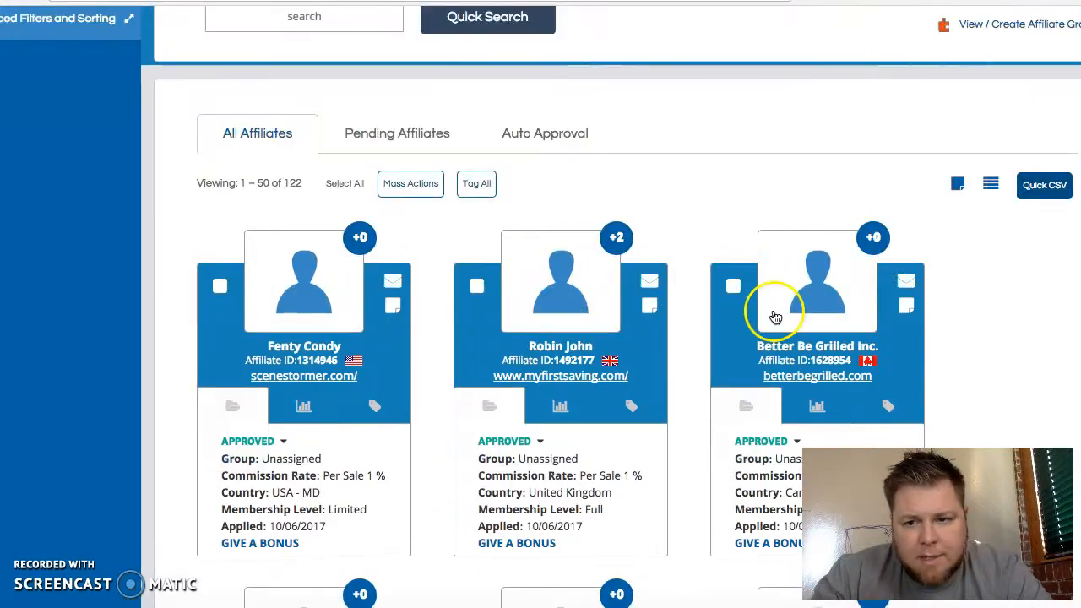
pyautogui.moveTo(991, 184)
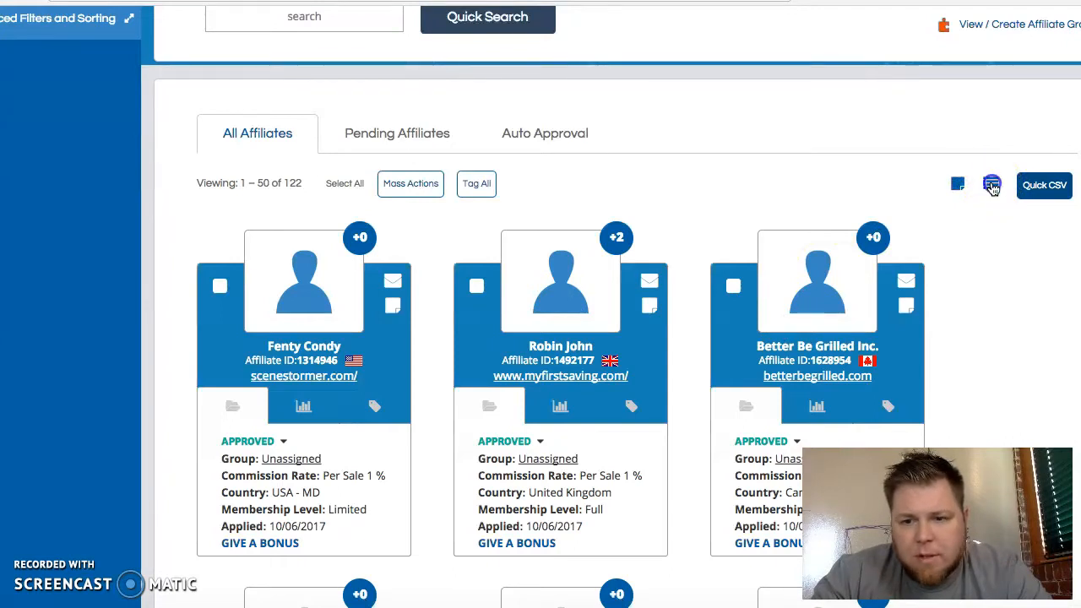
pyautogui.click(990, 184)
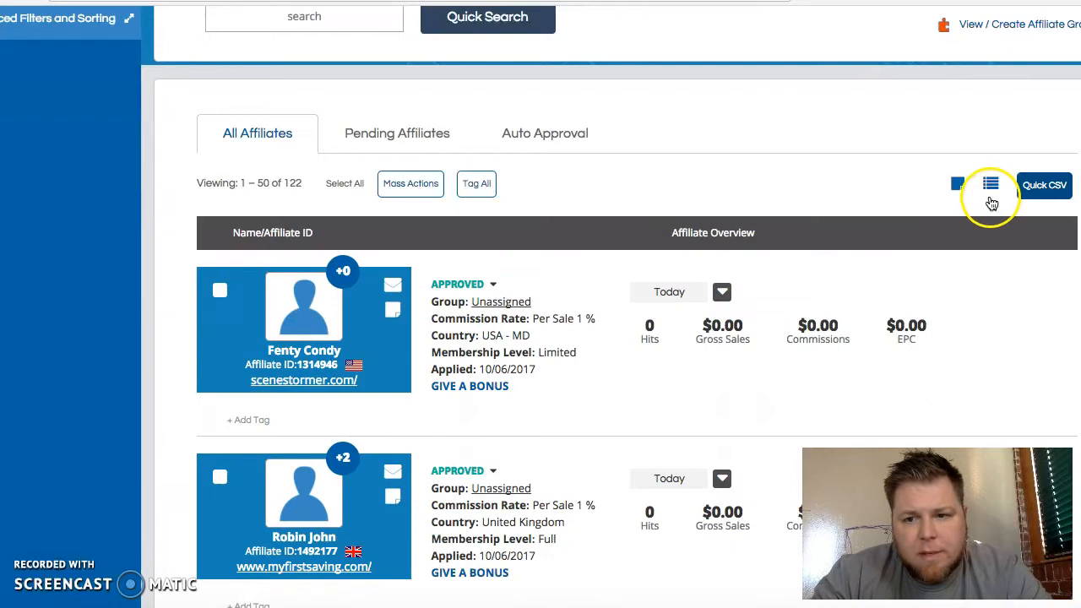
pyautogui.scroll(-3)
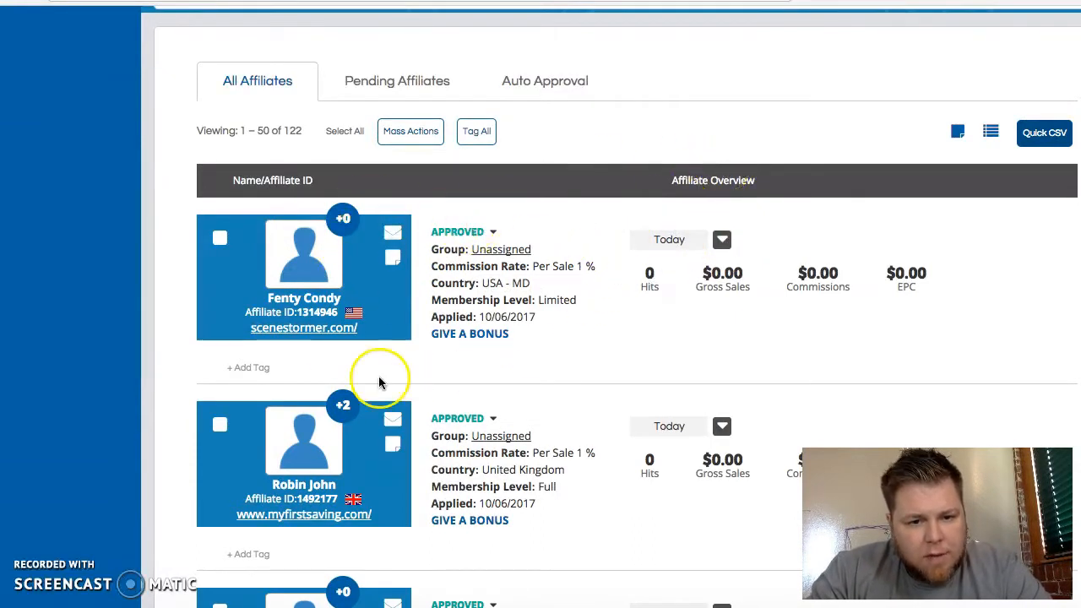
pyautogui.moveTo(436, 317)
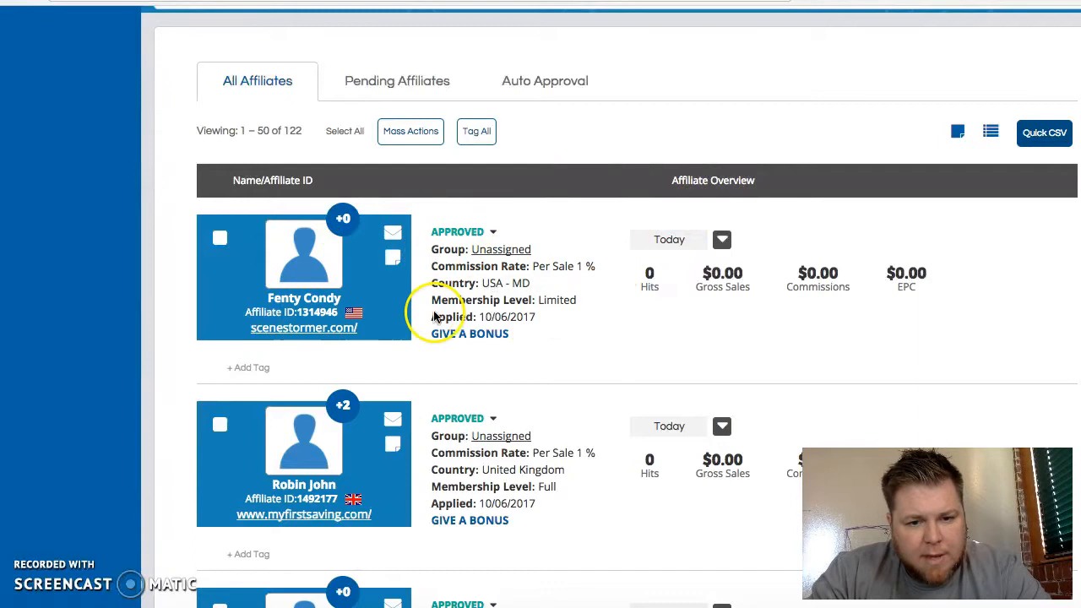
pyautogui.moveTo(722, 243)
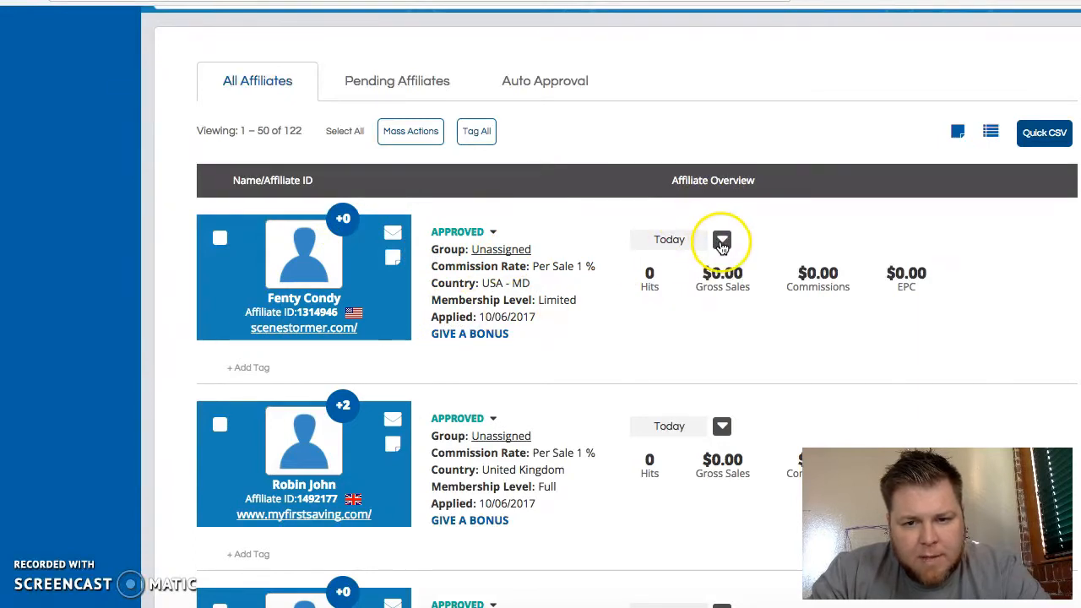
# - Switch the Affiliate Overview period to Total and review the all-time figures and feedback badges
pyautogui.click(723, 240)
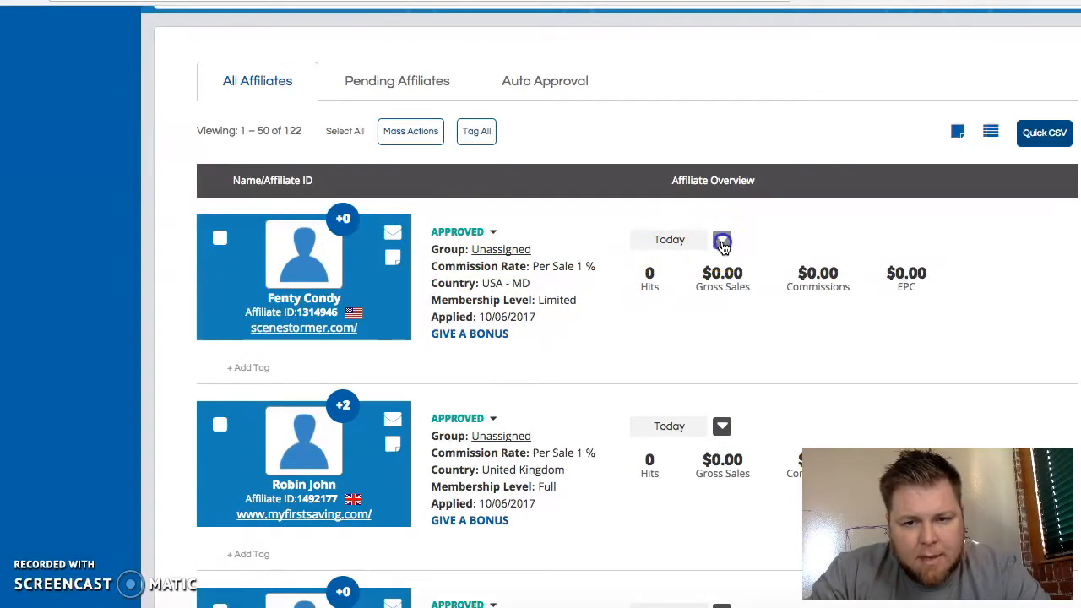
pyautogui.click(723, 243)
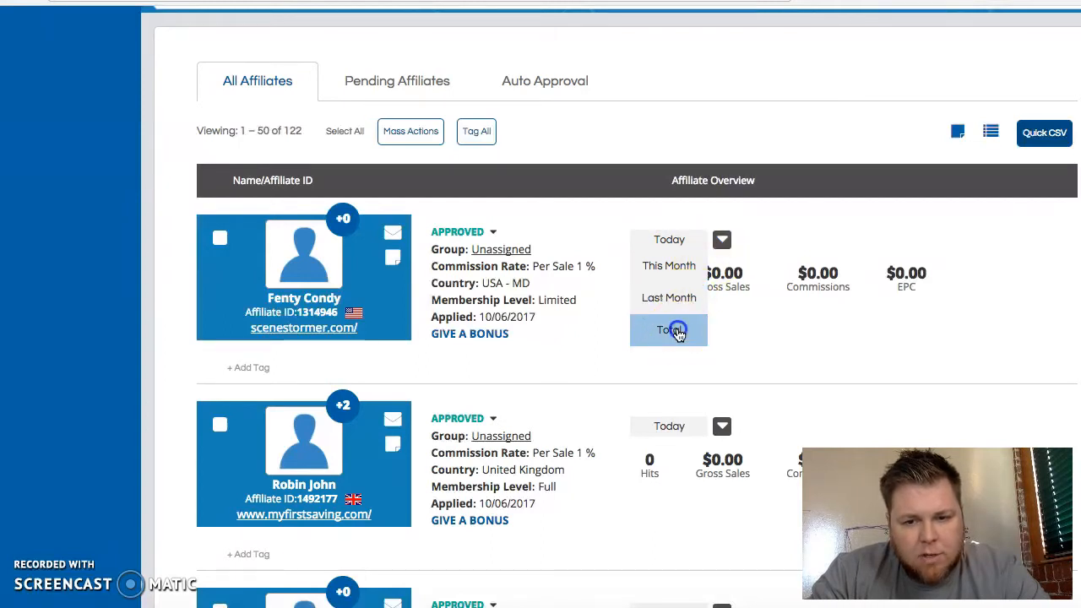
pyautogui.click(669, 330)
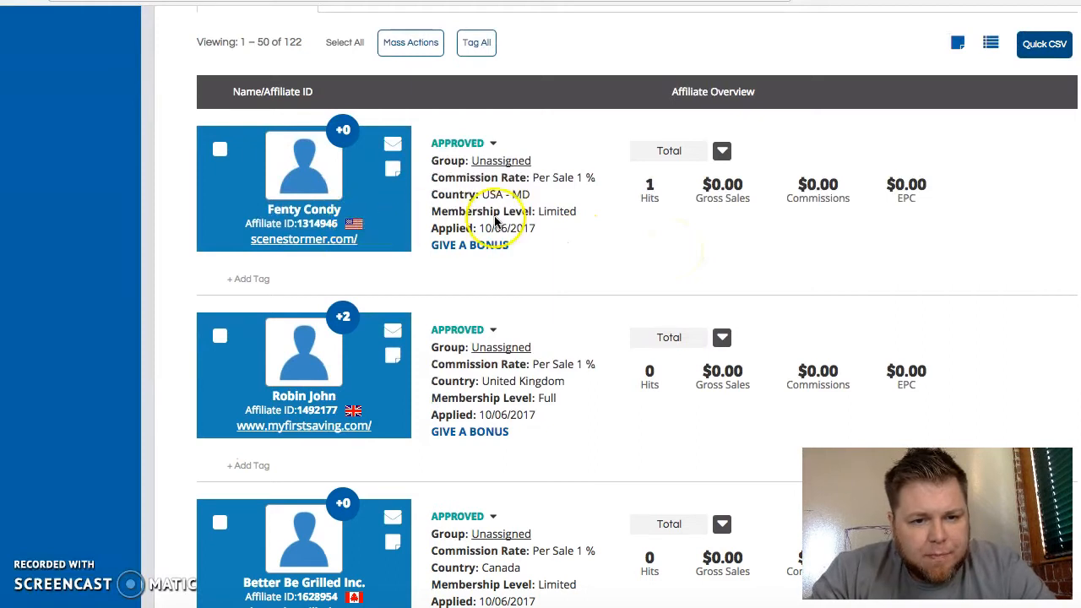
pyautogui.moveTo(341, 142)
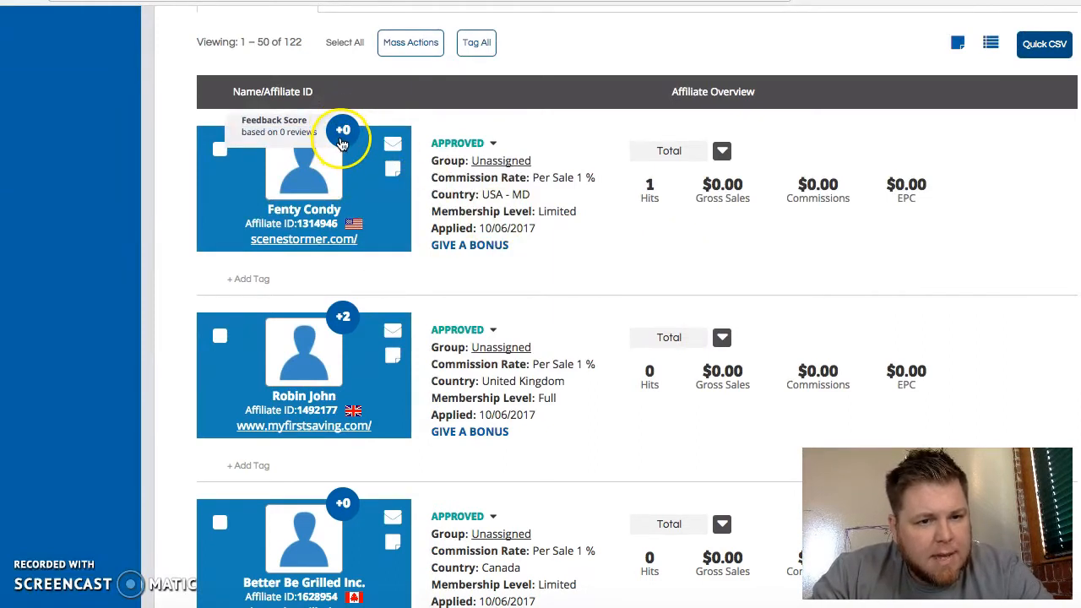
pyautogui.moveTo(342, 318)
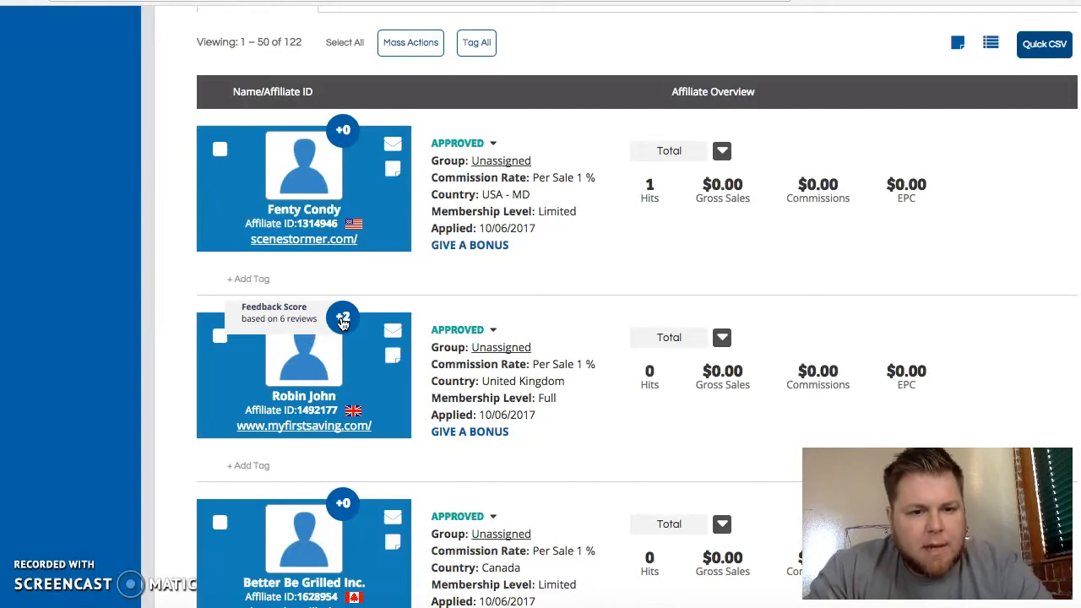
pyautogui.scroll(-3)
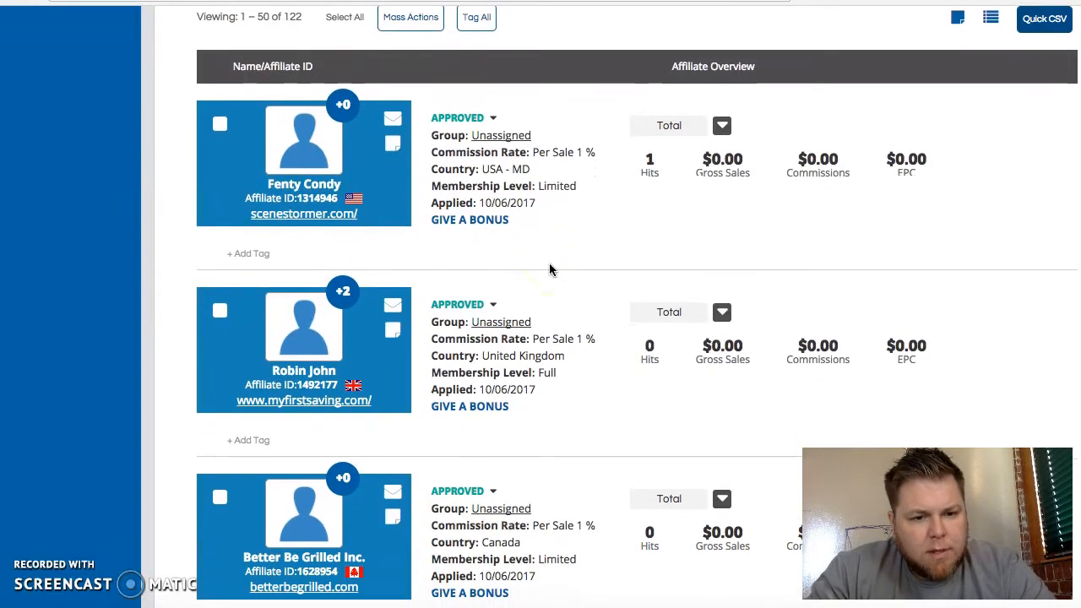
pyautogui.scroll(-3)
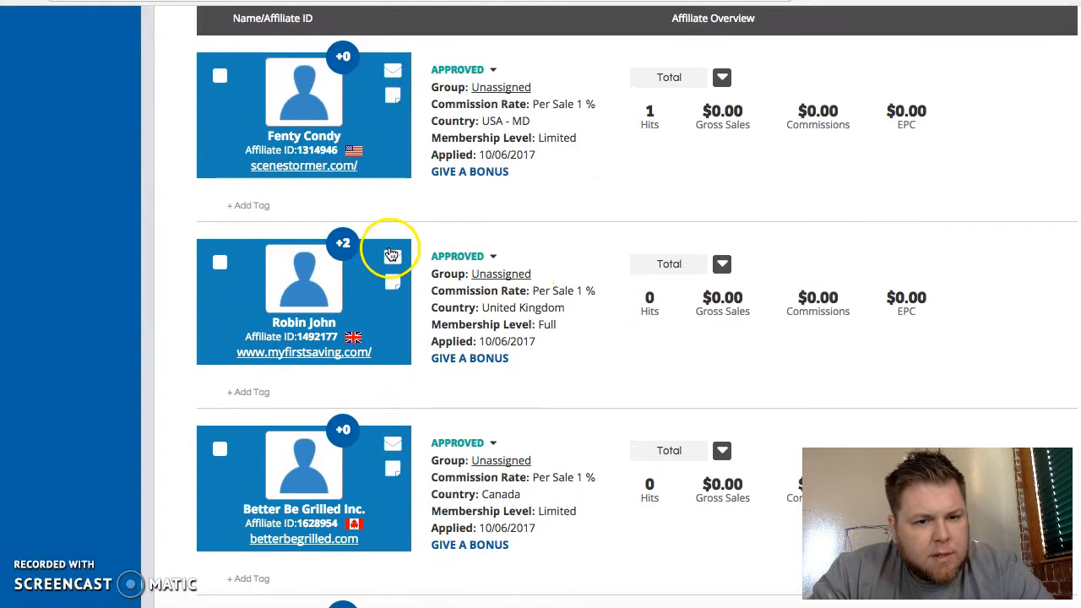
pyautogui.moveTo(351, 247)
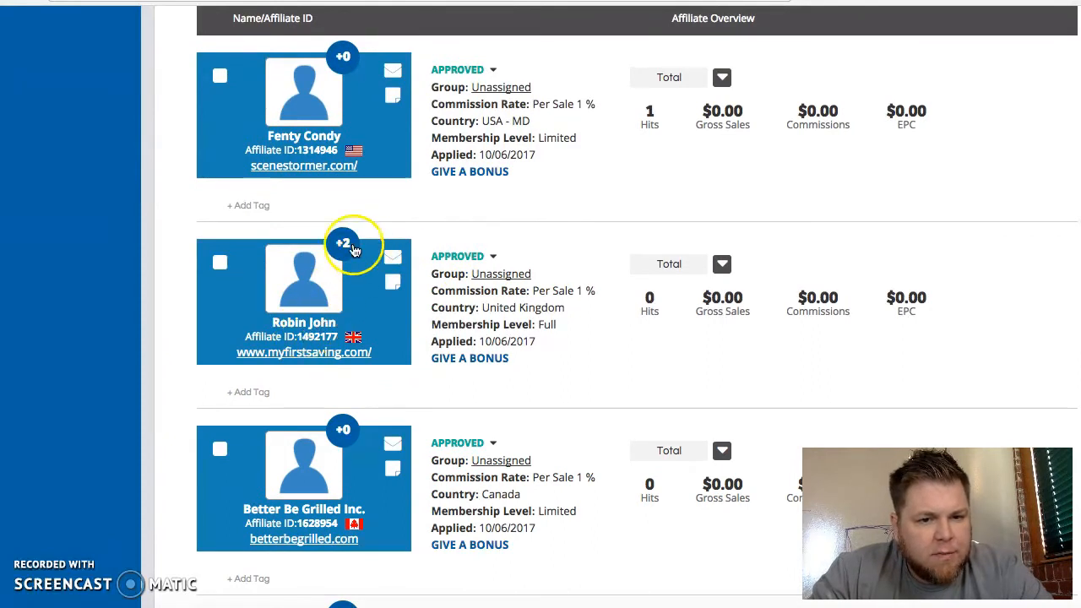
pyautogui.moveTo(343, 243)
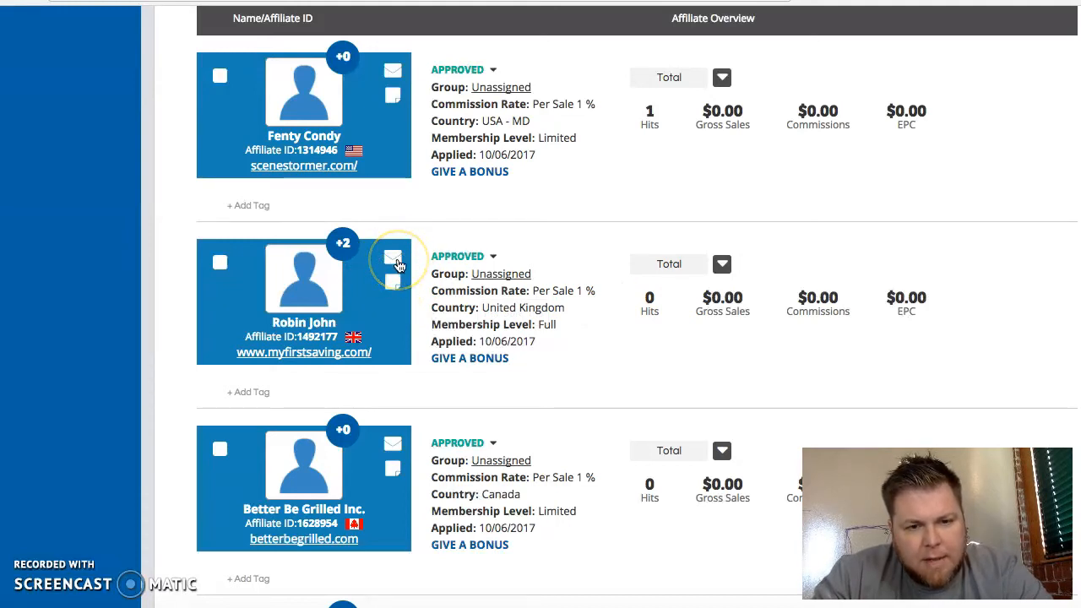
pyautogui.moveTo(392, 261)
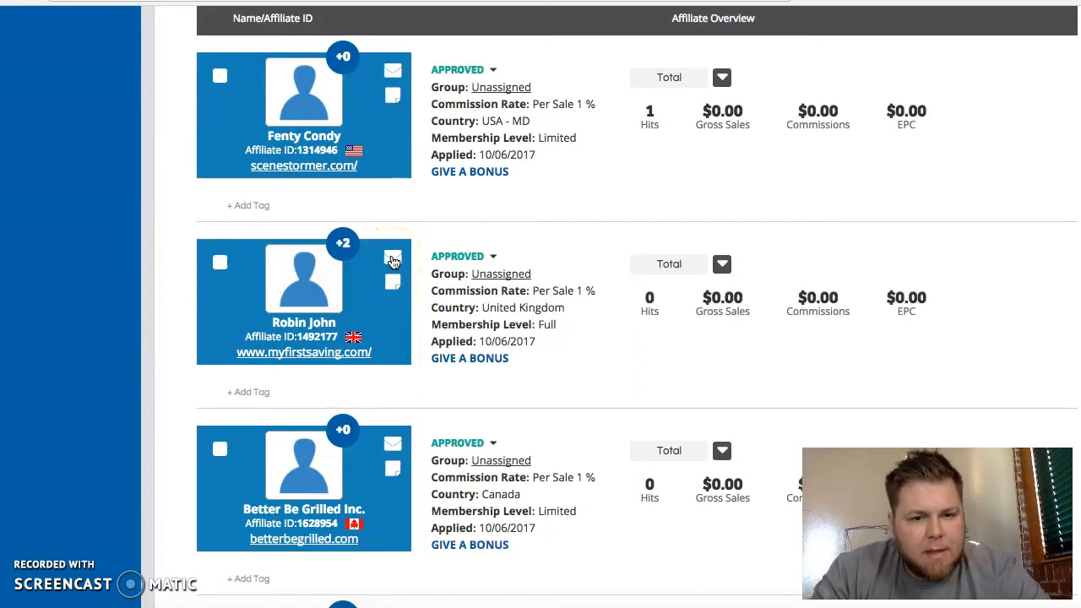
pyautogui.click(390, 260)
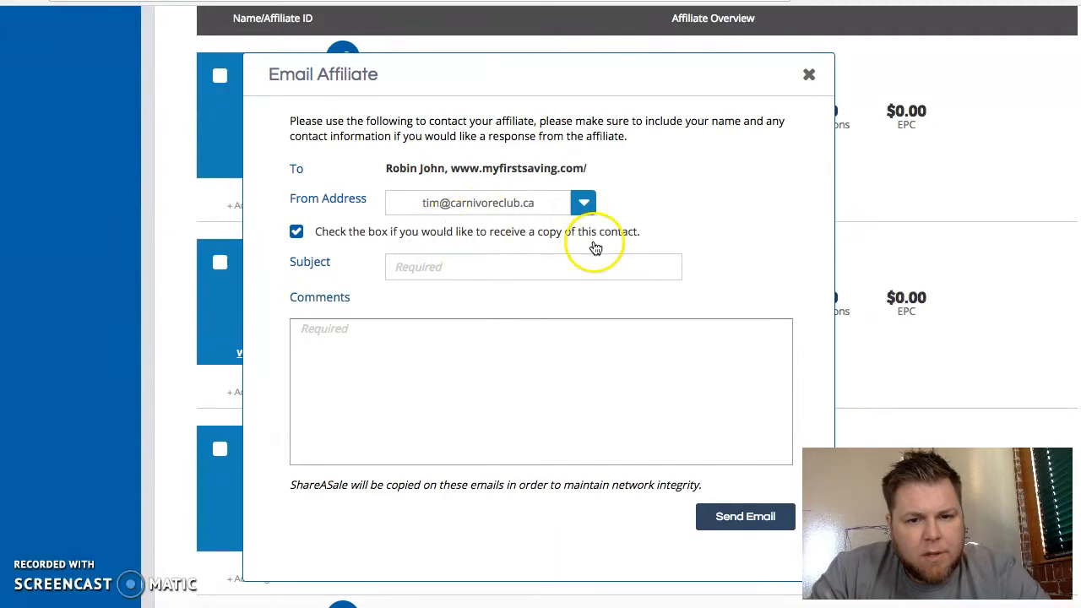
pyautogui.click(583, 203)
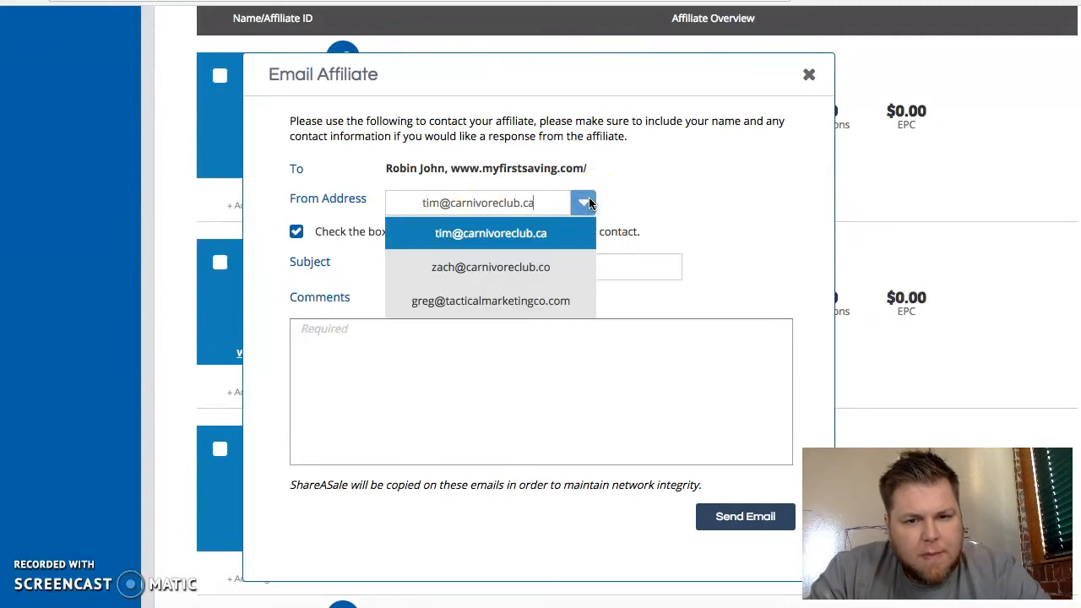
pyautogui.click(490, 233)
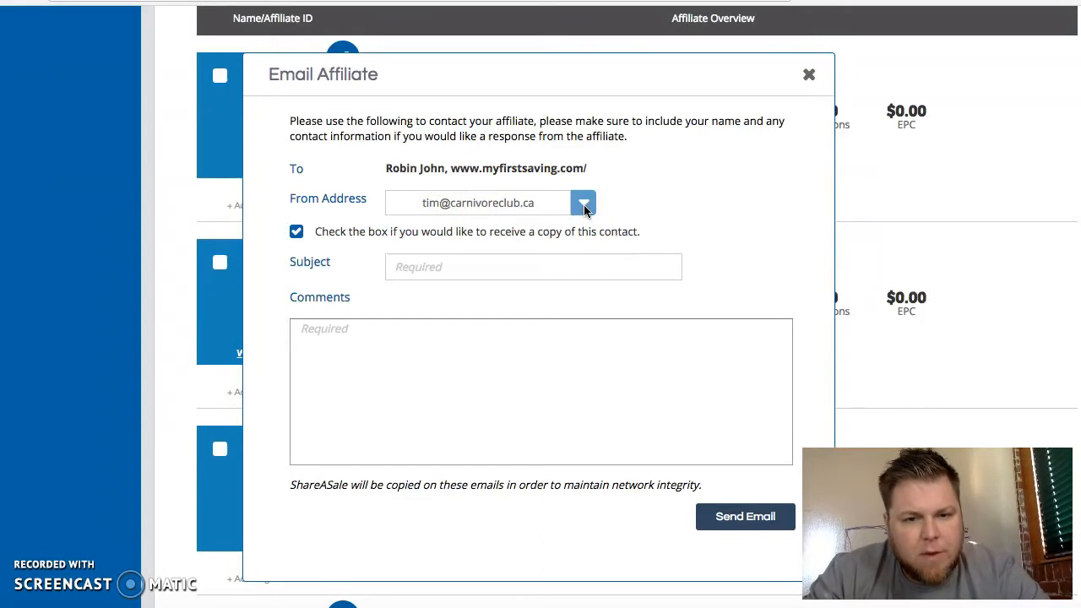
pyautogui.click(585, 203)
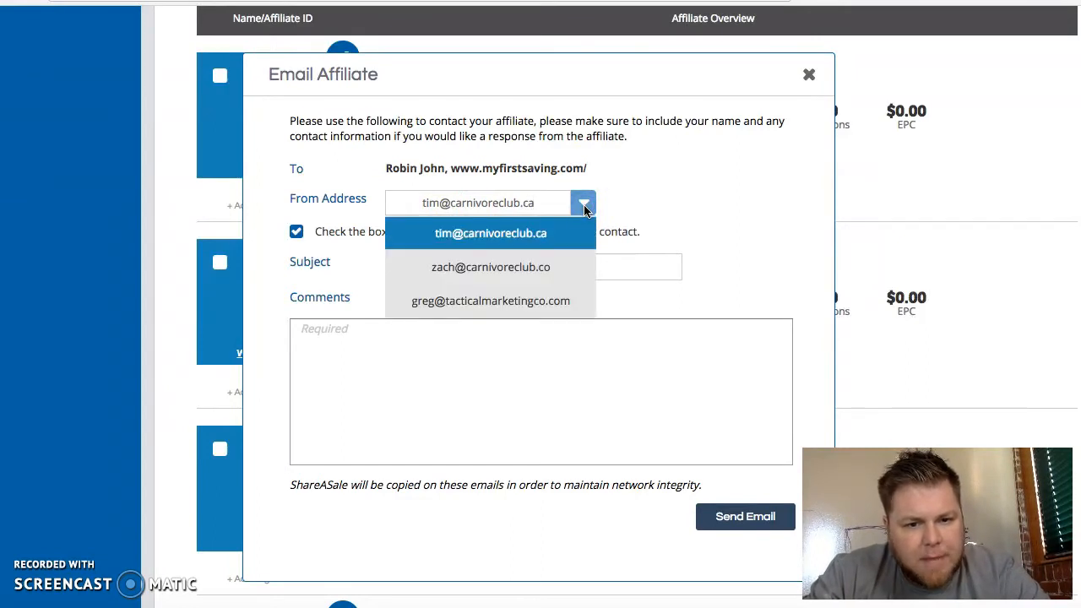
pyautogui.moveTo(490, 300)
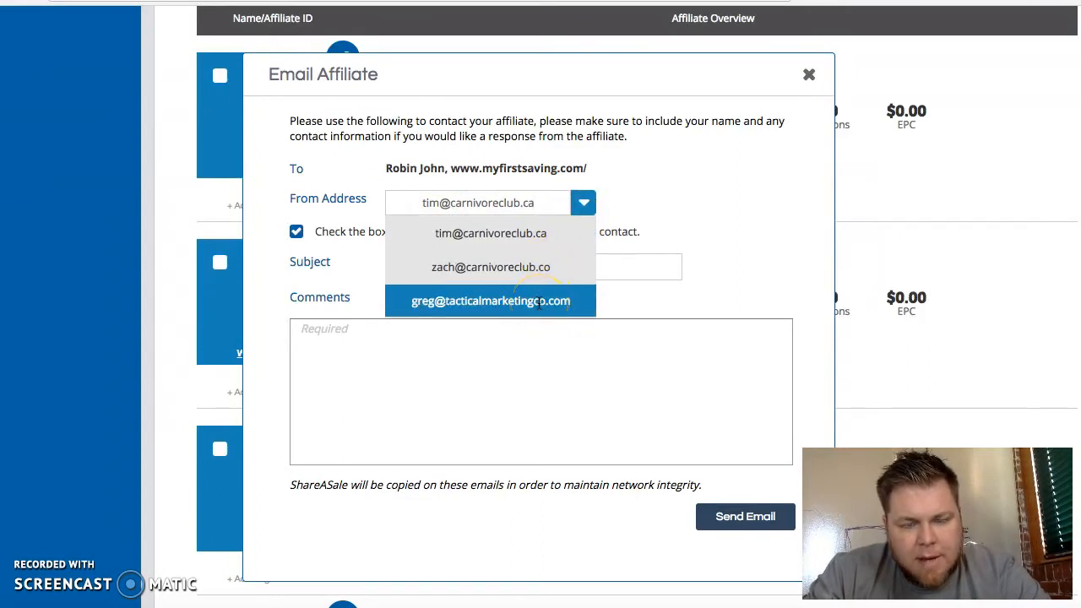
pyautogui.click(490, 300)
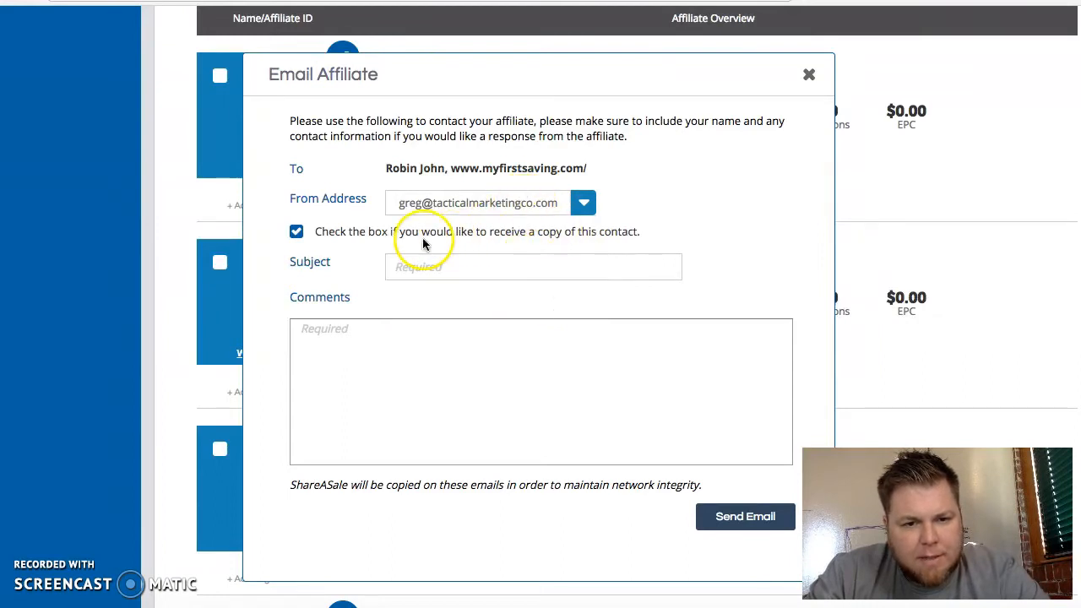
pyautogui.click(297, 232)
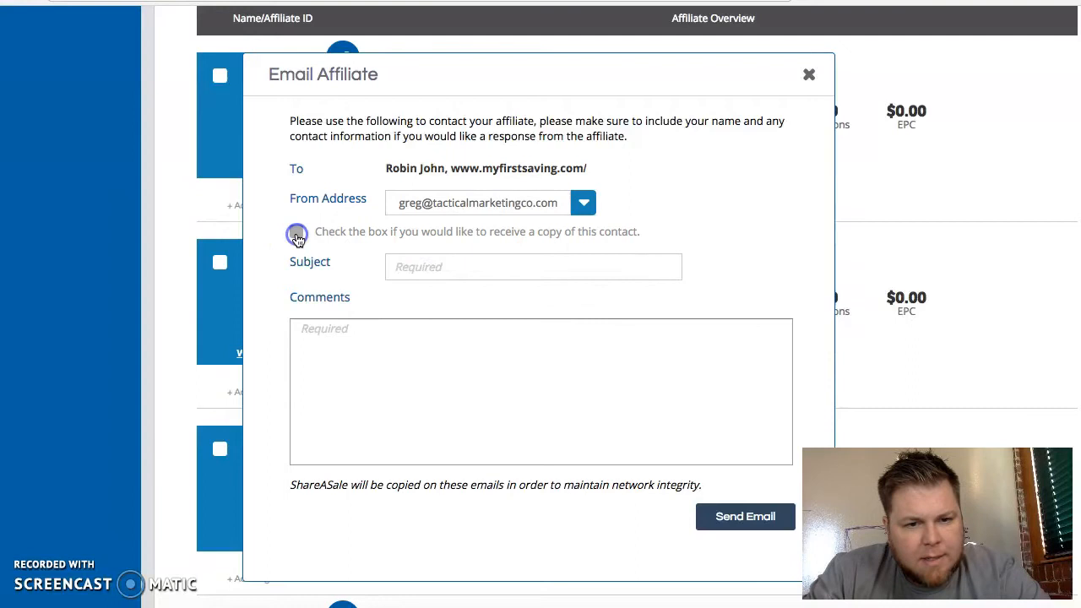
# - Set the email subject to 'Working together with Carnivore Club'
pyautogui.click(533, 267)
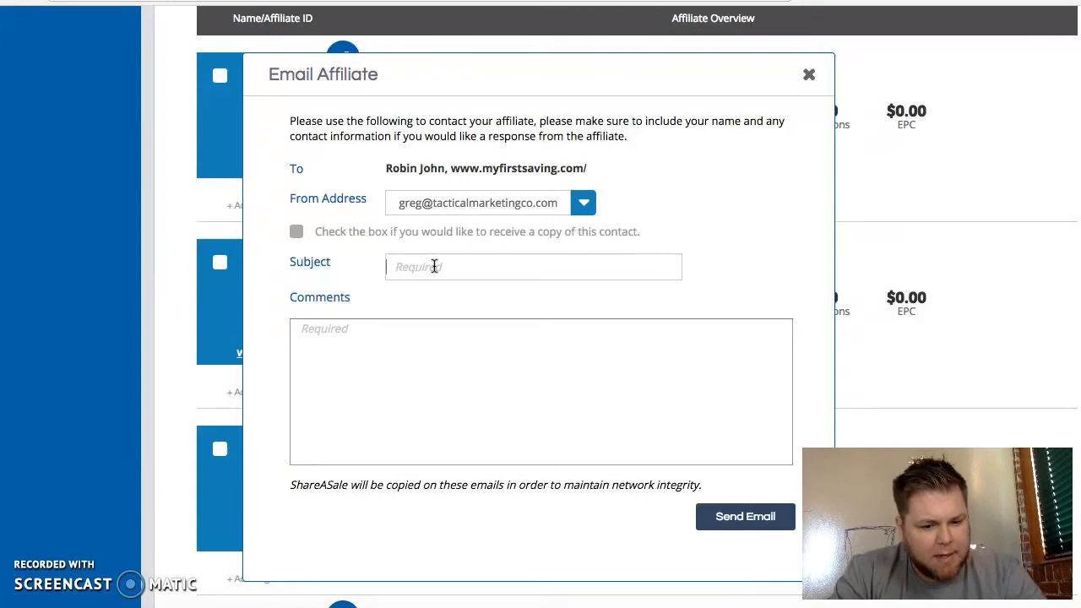
pyautogui.write('Working together more with BattlBox')
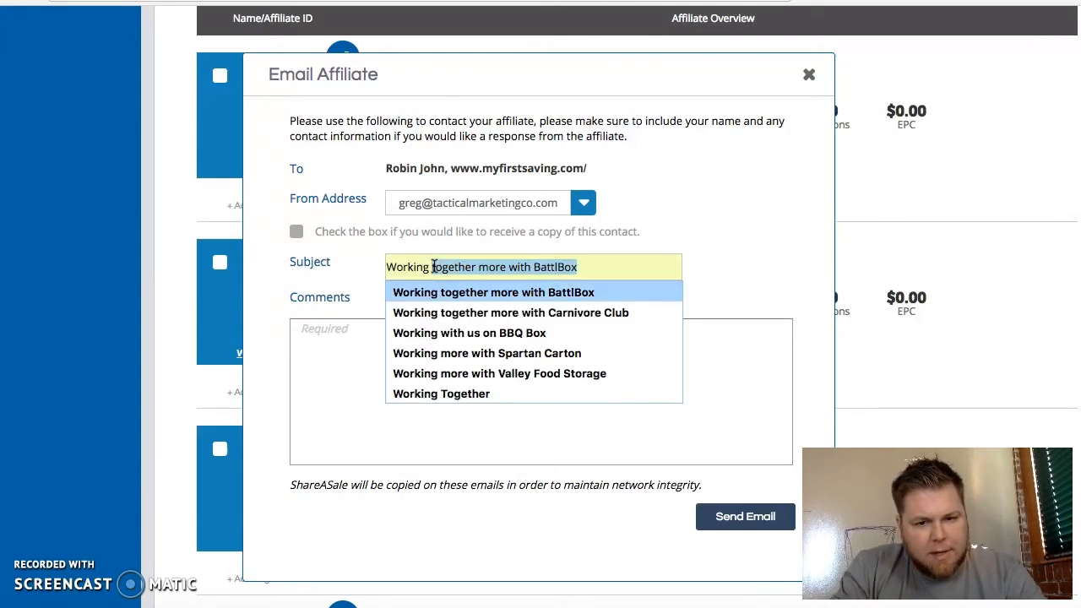
pyautogui.click(510, 313)
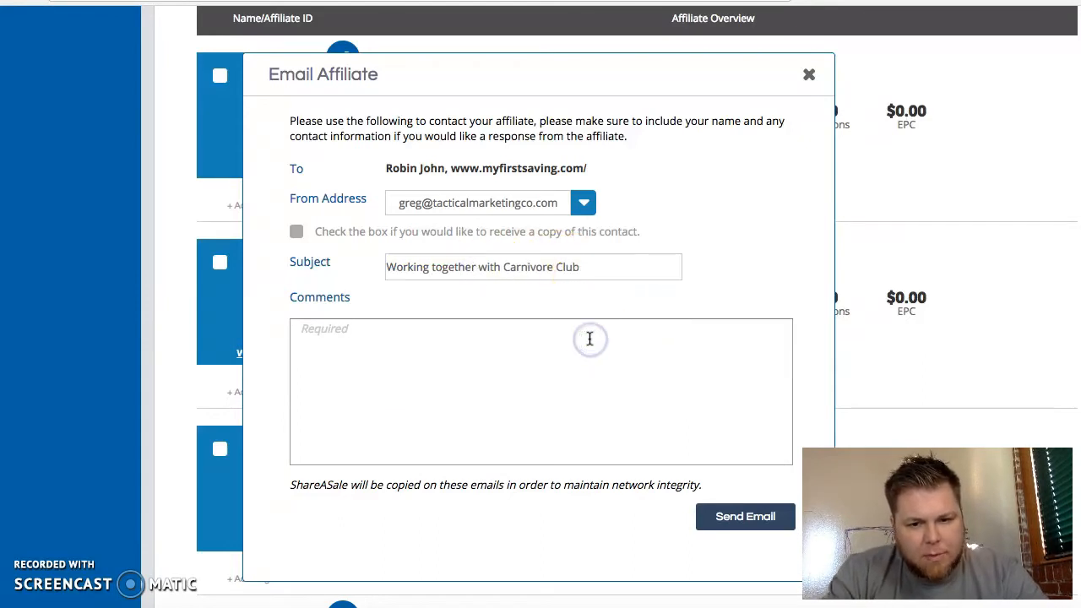
pyautogui.moveTo(811, 71)
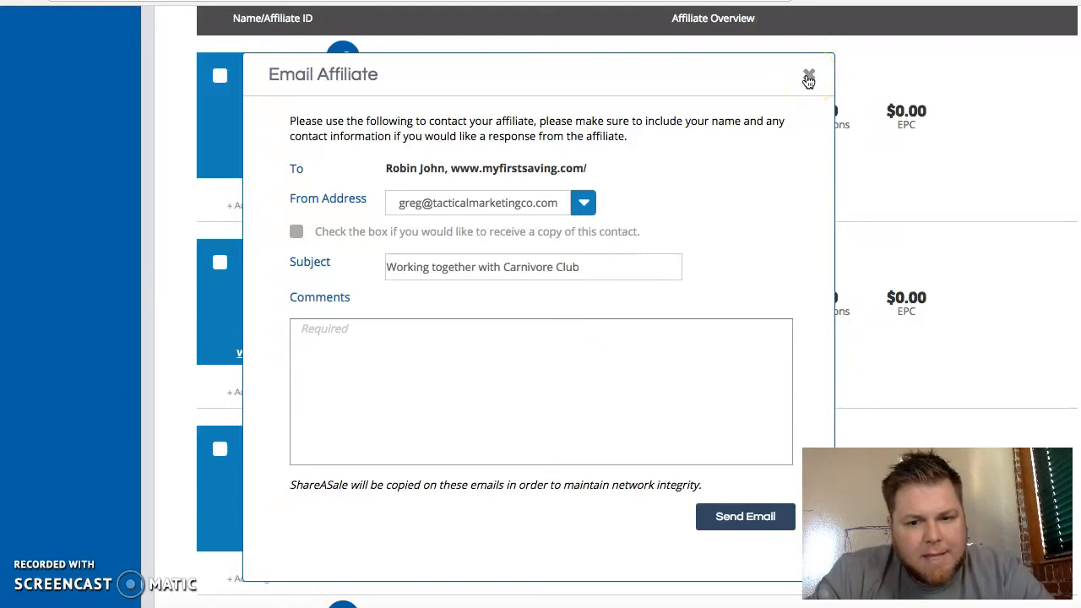
# - Discard the email and scroll down to DontPayFull SRL, highlighting its 3 hits
pyautogui.click(808, 74)
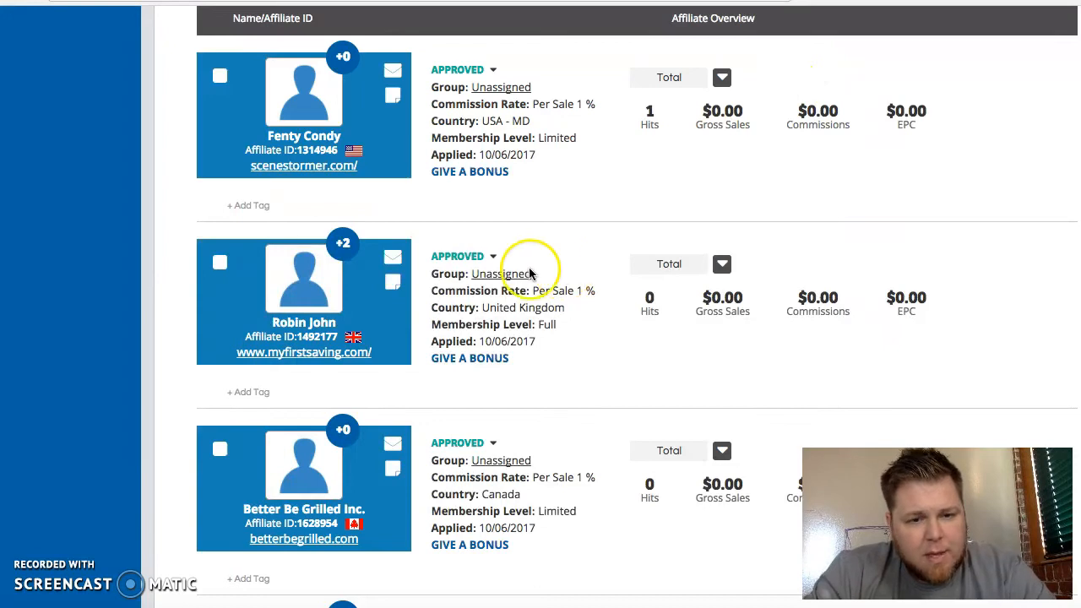
pyautogui.moveTo(342, 244)
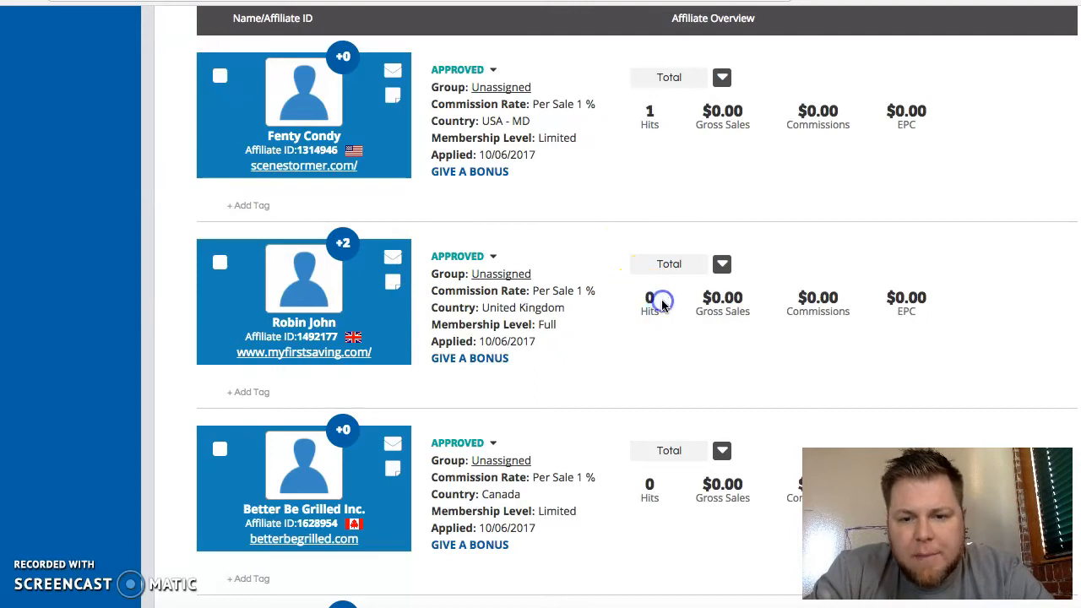
pyautogui.scroll(-3)
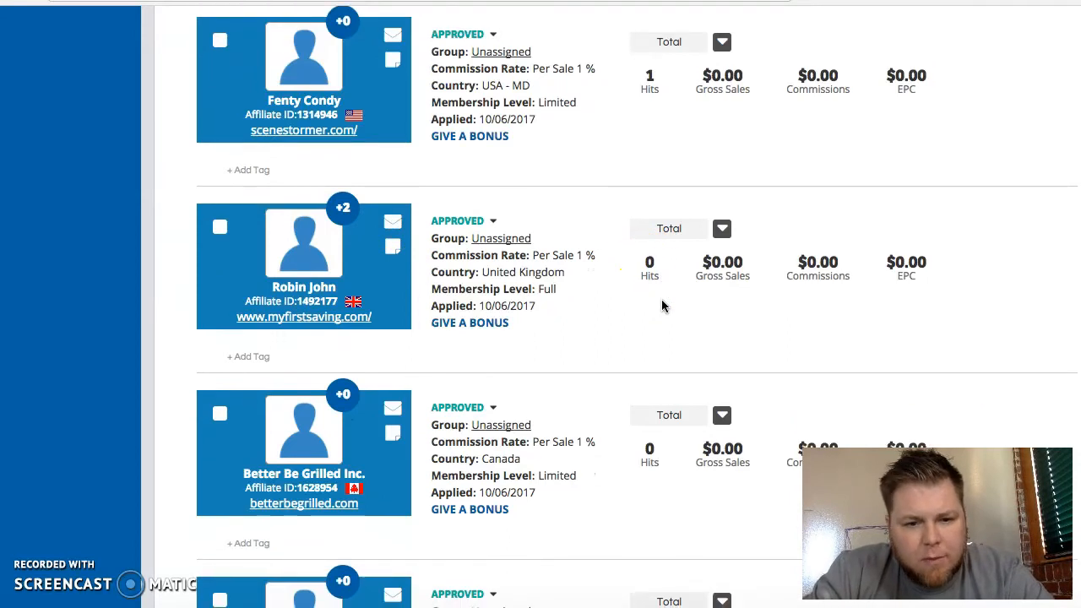
pyautogui.scroll(-3)
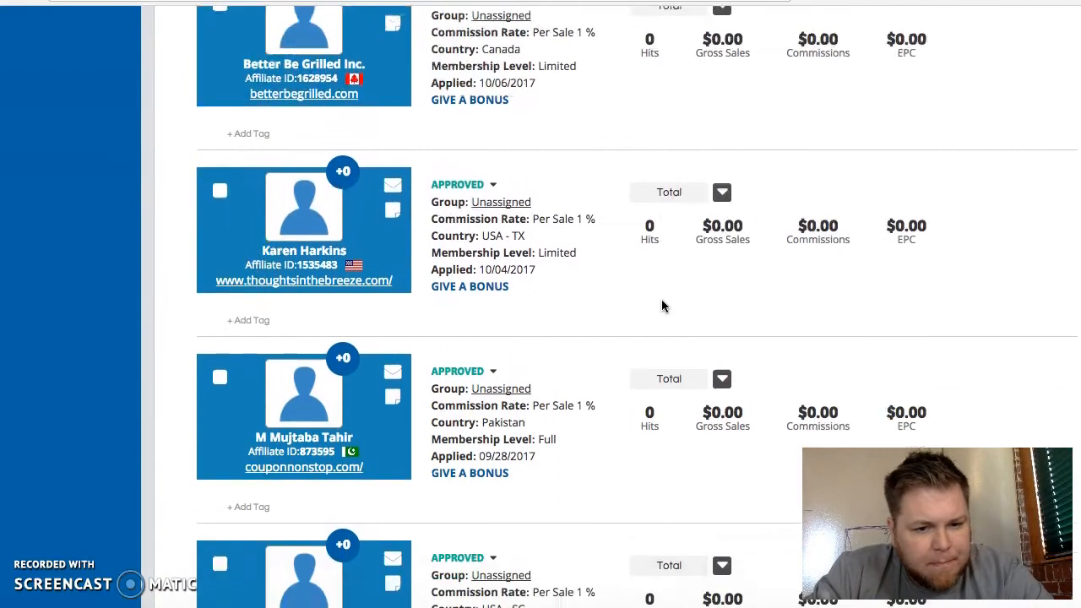
pyautogui.scroll(-3)
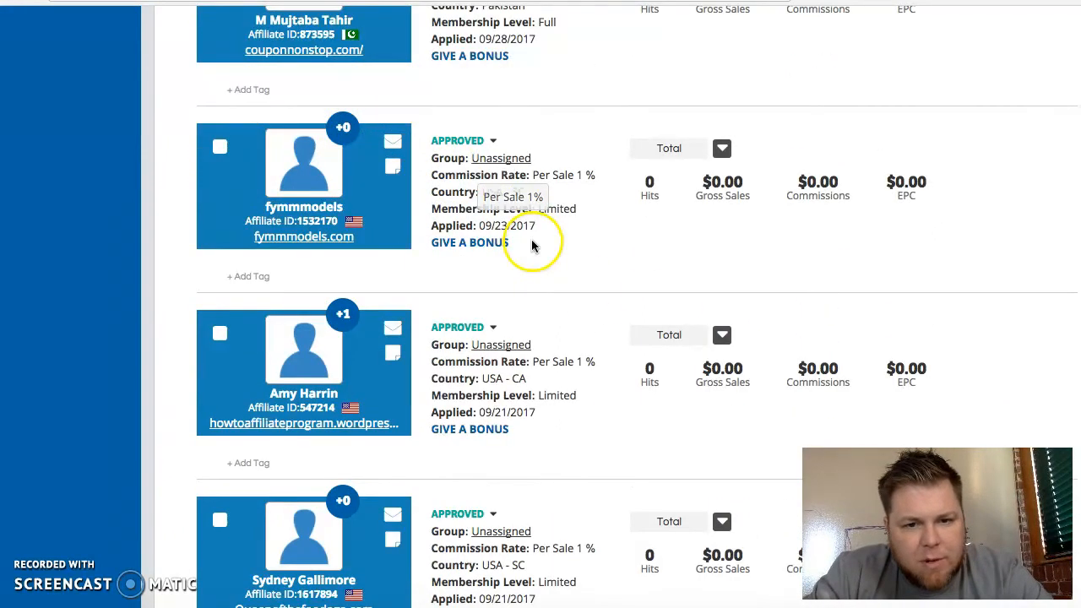
pyautogui.scroll(-3)
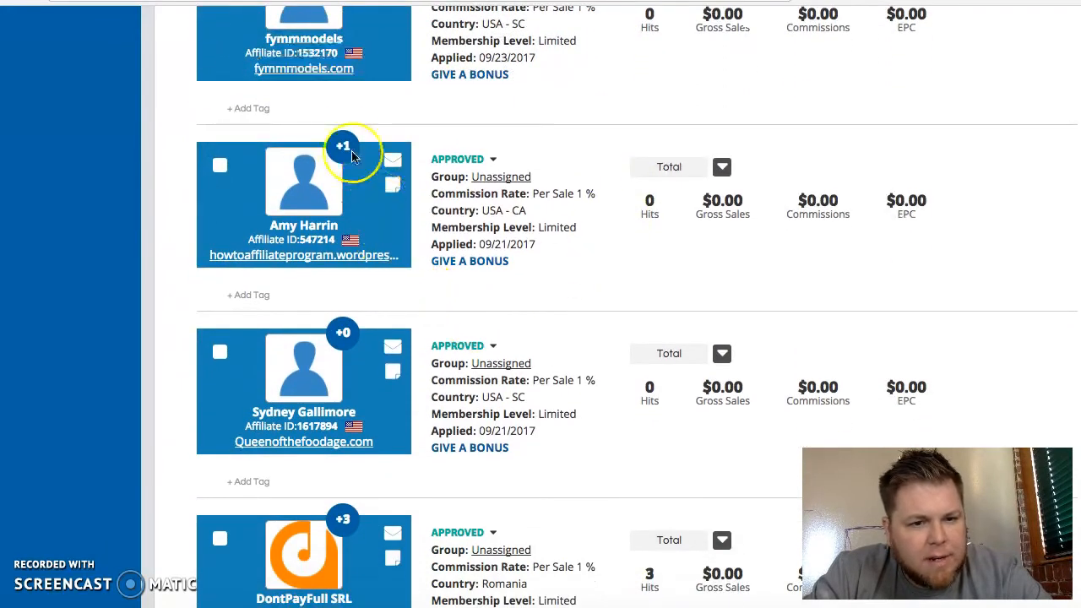
pyautogui.moveTo(345, 160)
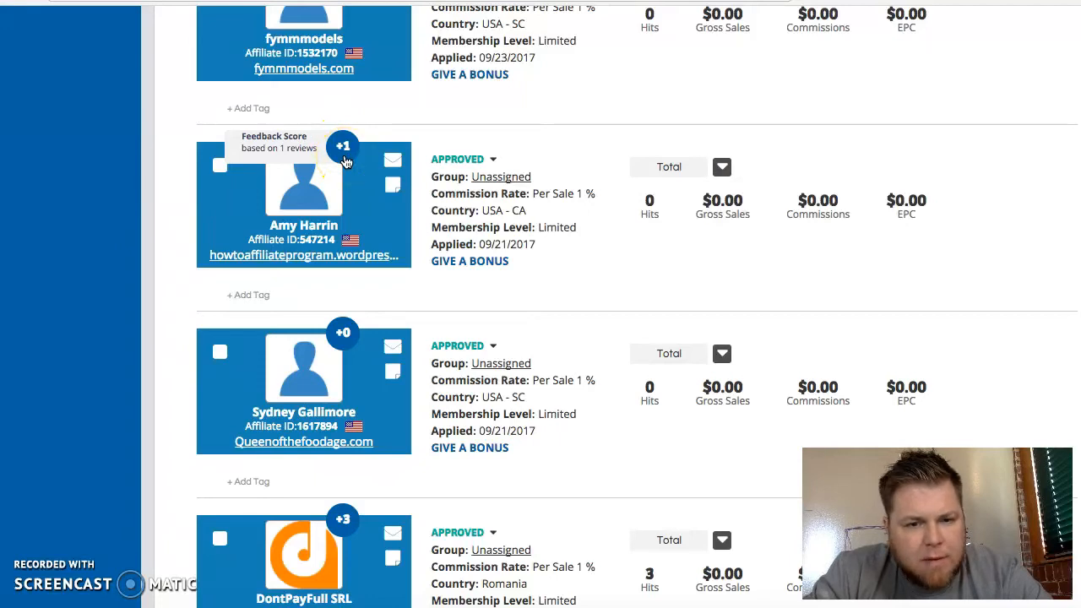
pyautogui.scroll(-3)
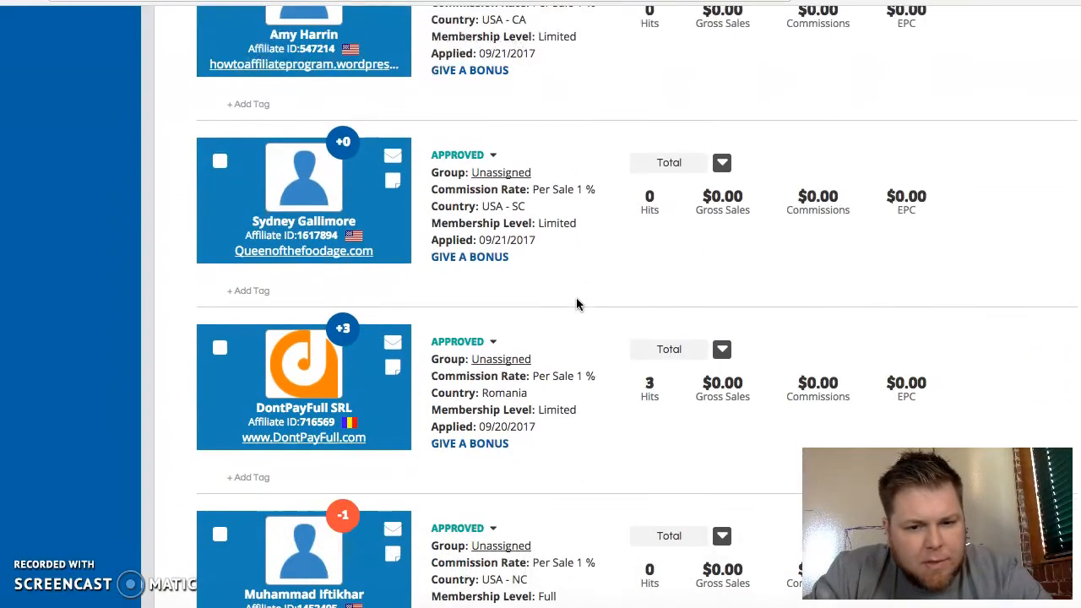
pyautogui.scroll(-3)
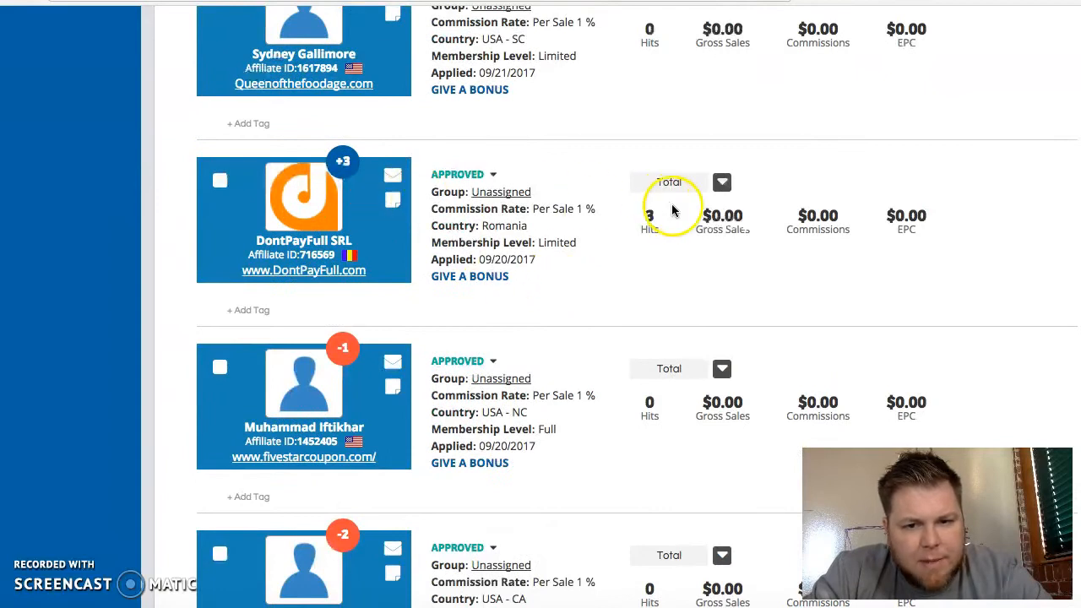
pyautogui.doubleClick(648, 216)
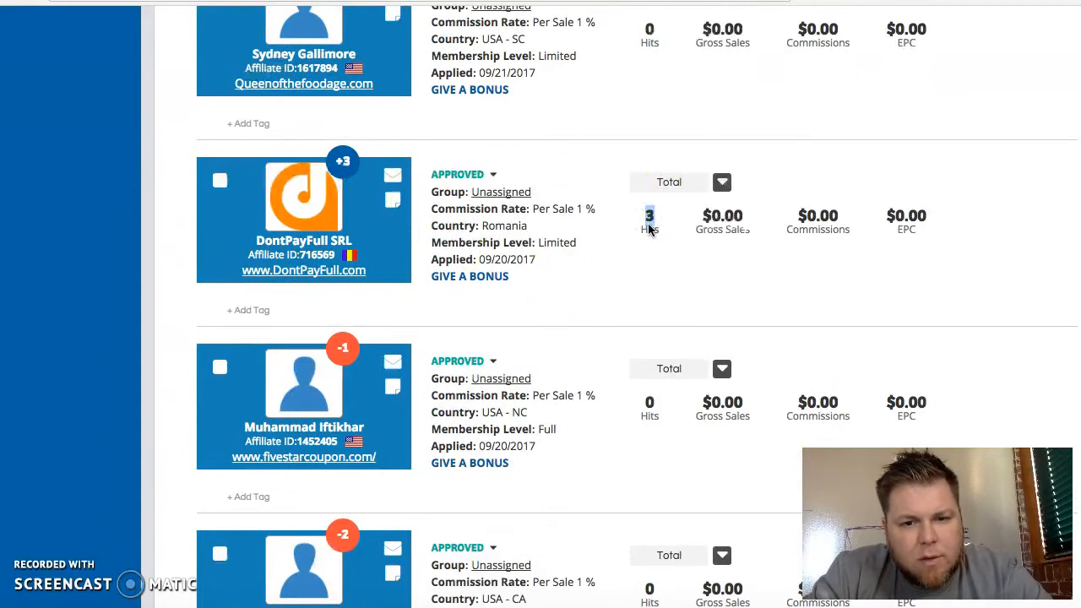
pyautogui.moveTo(343, 162)
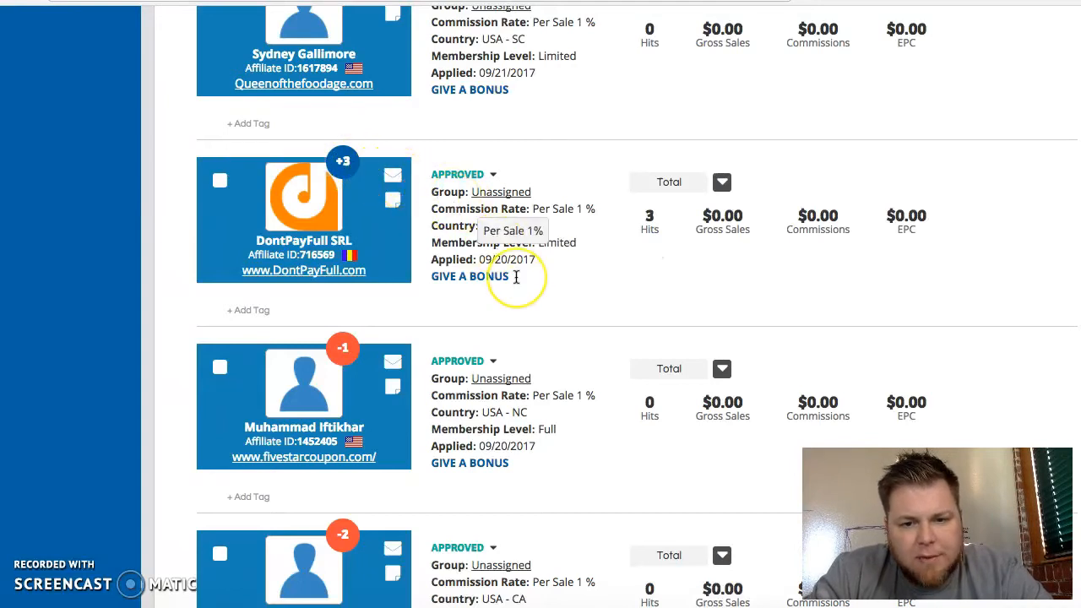
pyautogui.scroll(-3)
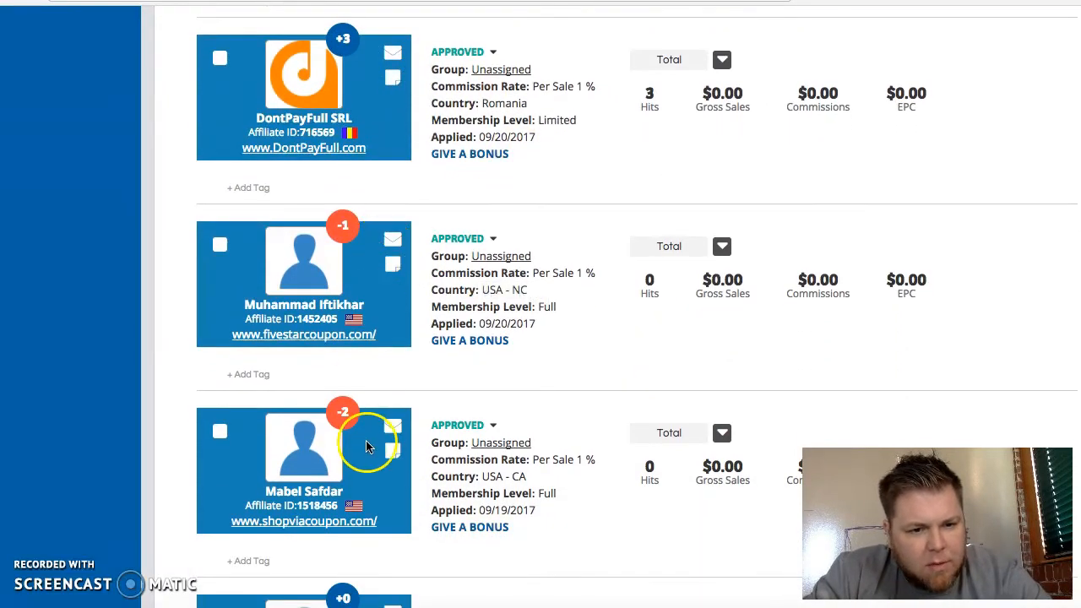
pyautogui.scroll(-3)
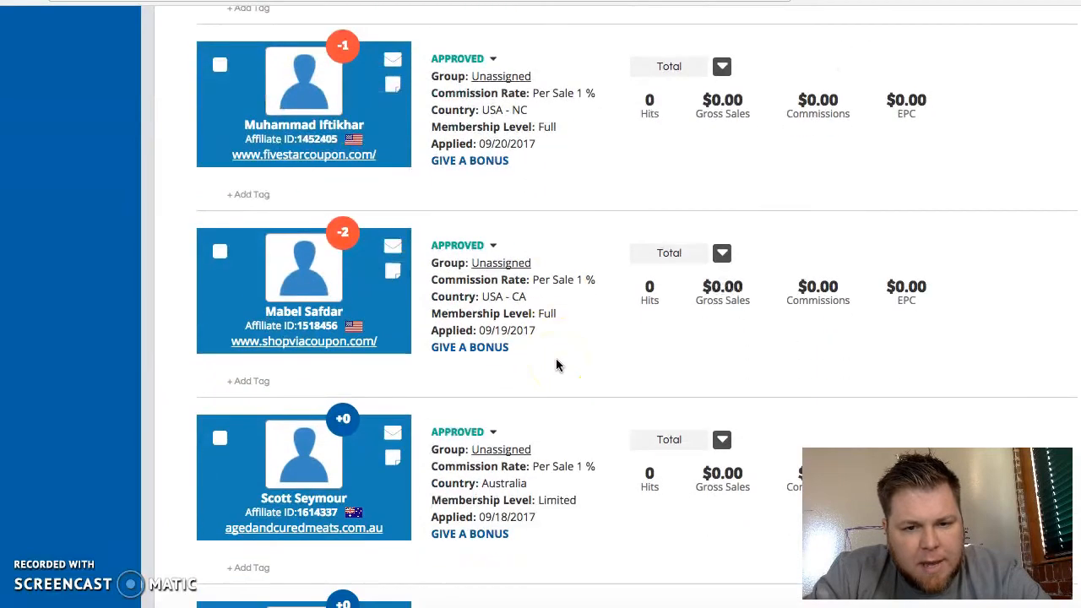
pyautogui.scroll(-3)
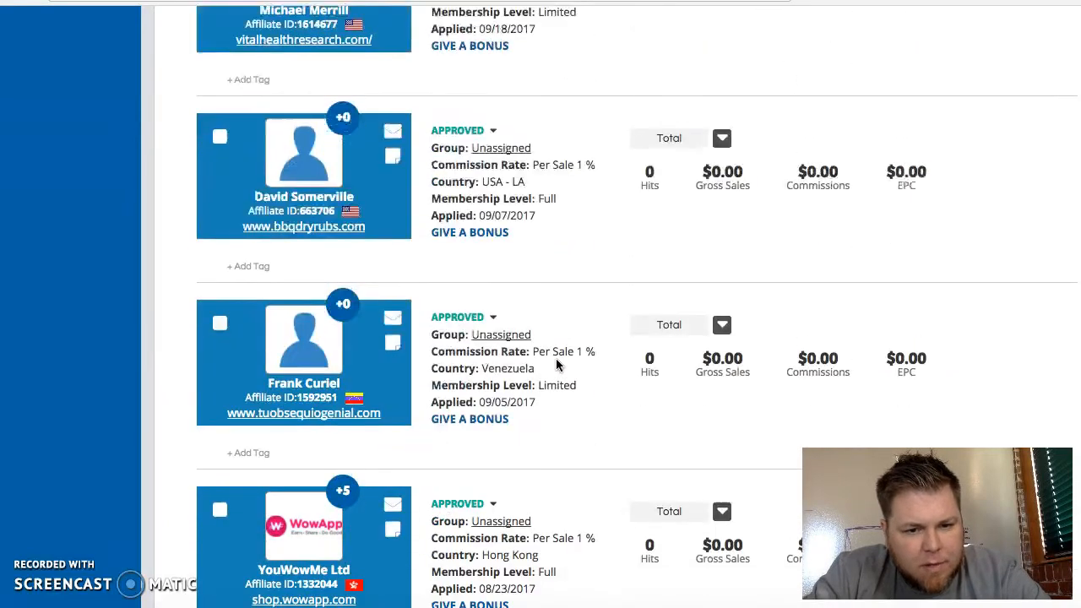
pyautogui.scroll(-3)
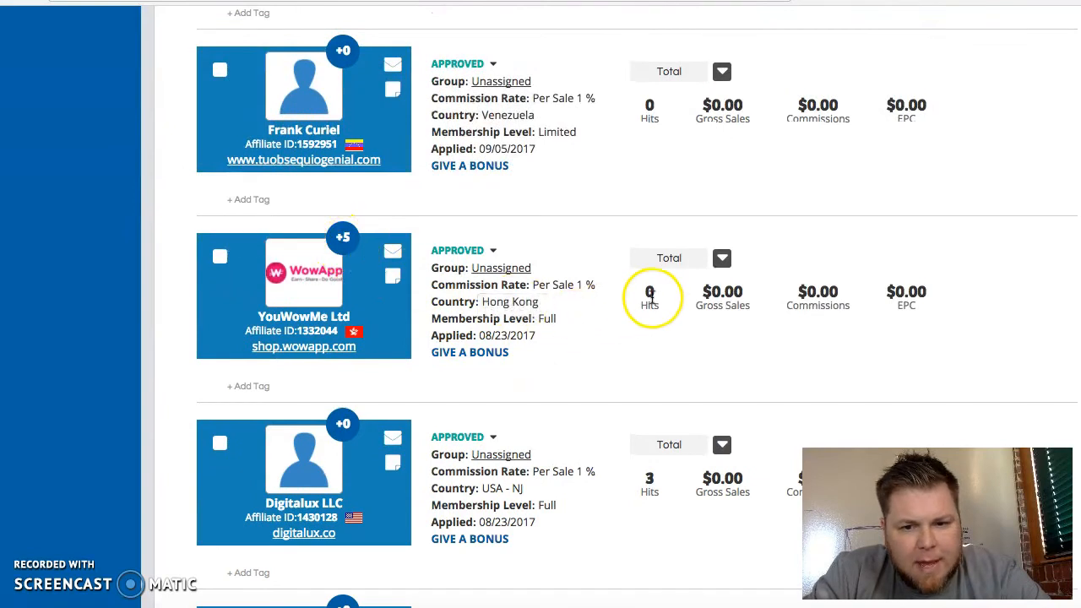
pyautogui.scroll(-3)
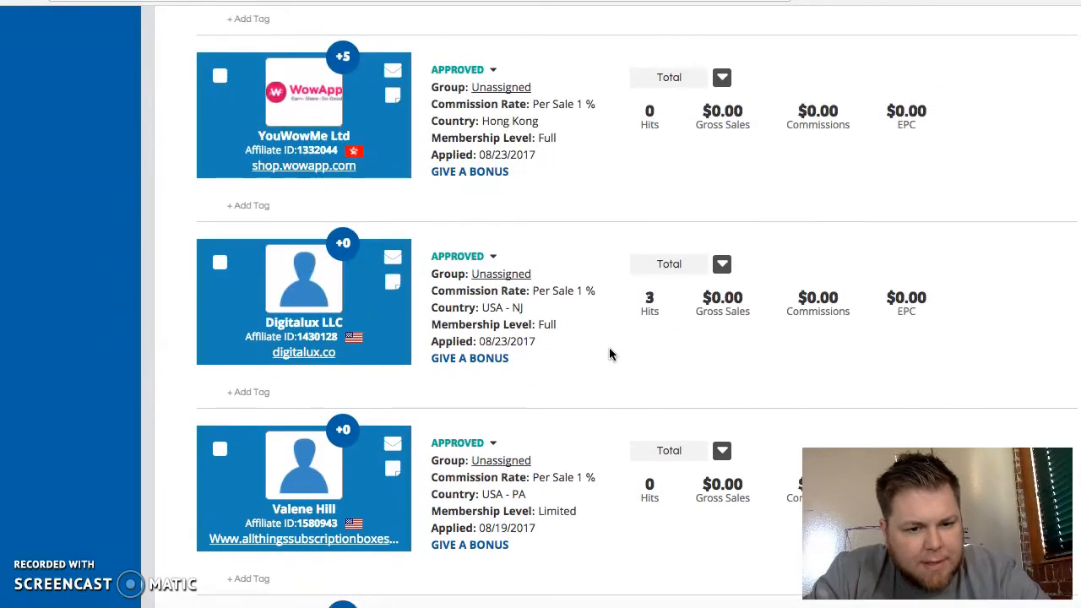
pyautogui.scroll(-3)
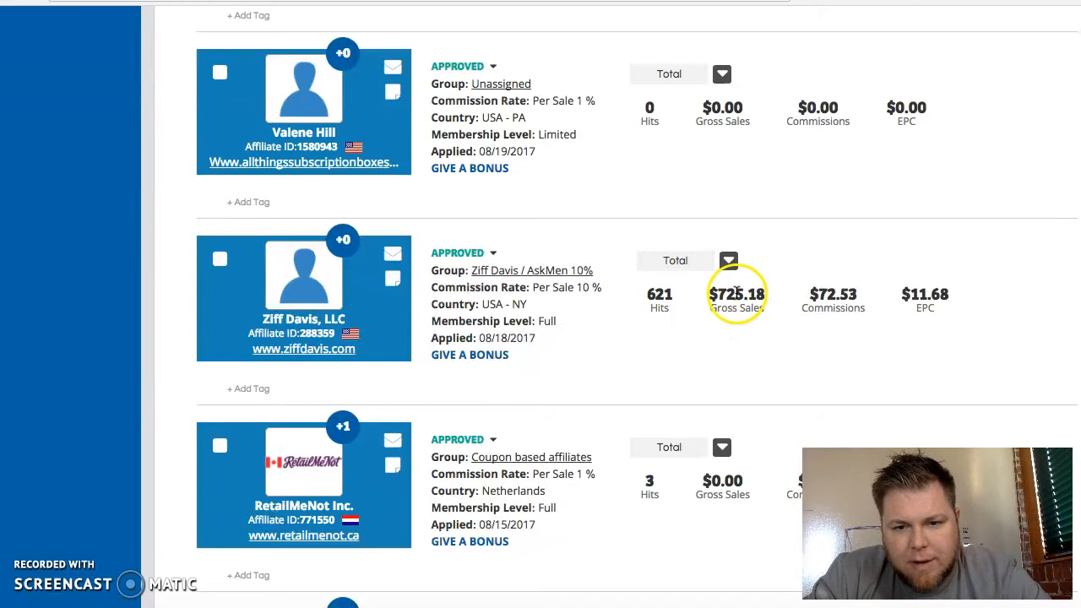
pyautogui.moveTo(343, 240)
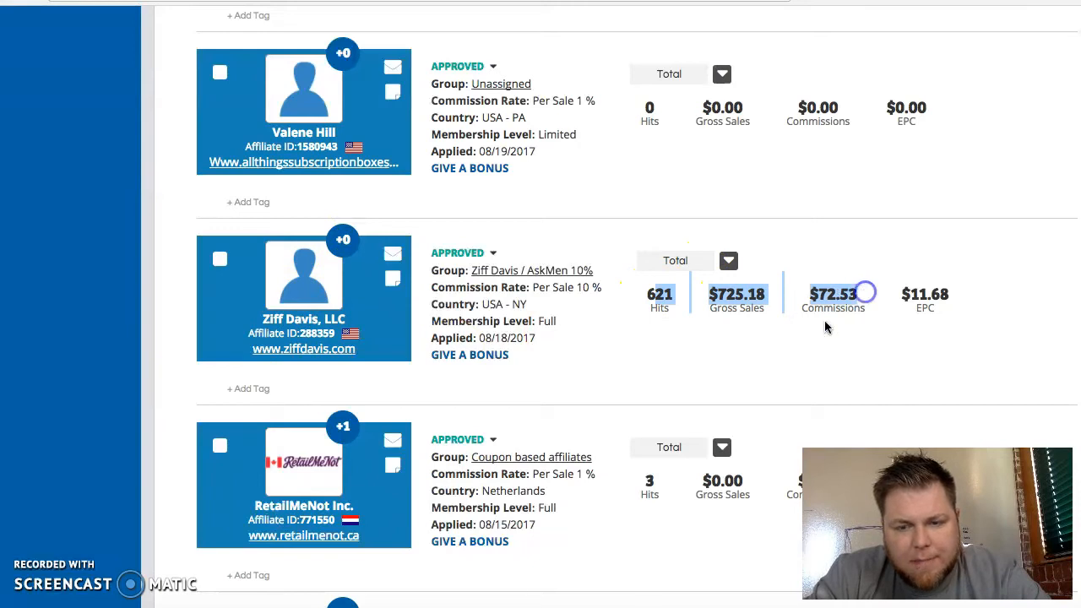
pyautogui.moveTo(588, 353)
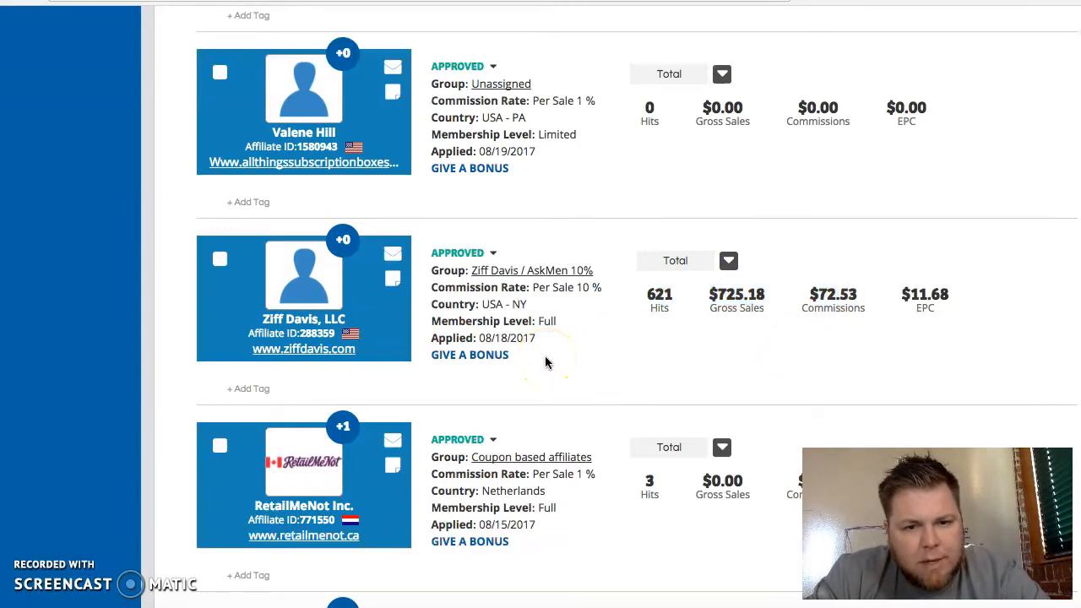
pyautogui.moveTo(392, 257)
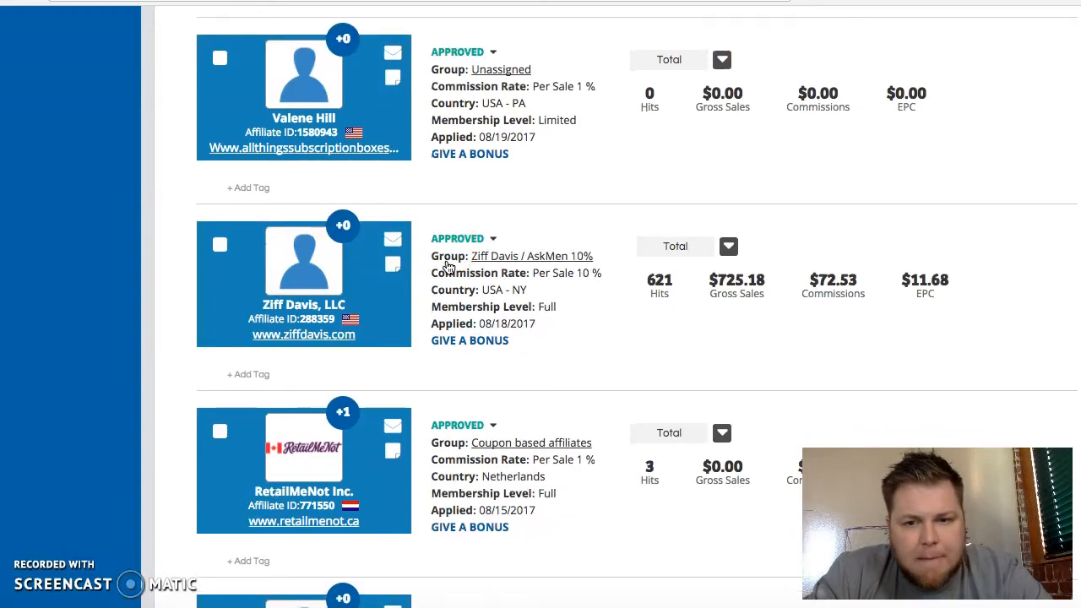
pyautogui.scroll(-3)
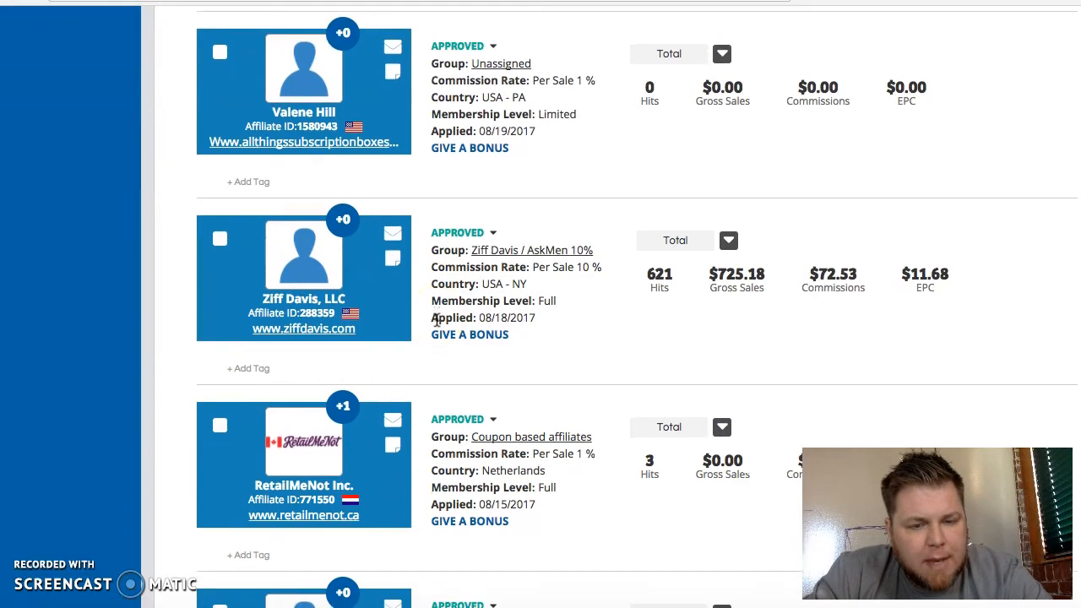
pyautogui.scroll(-3)
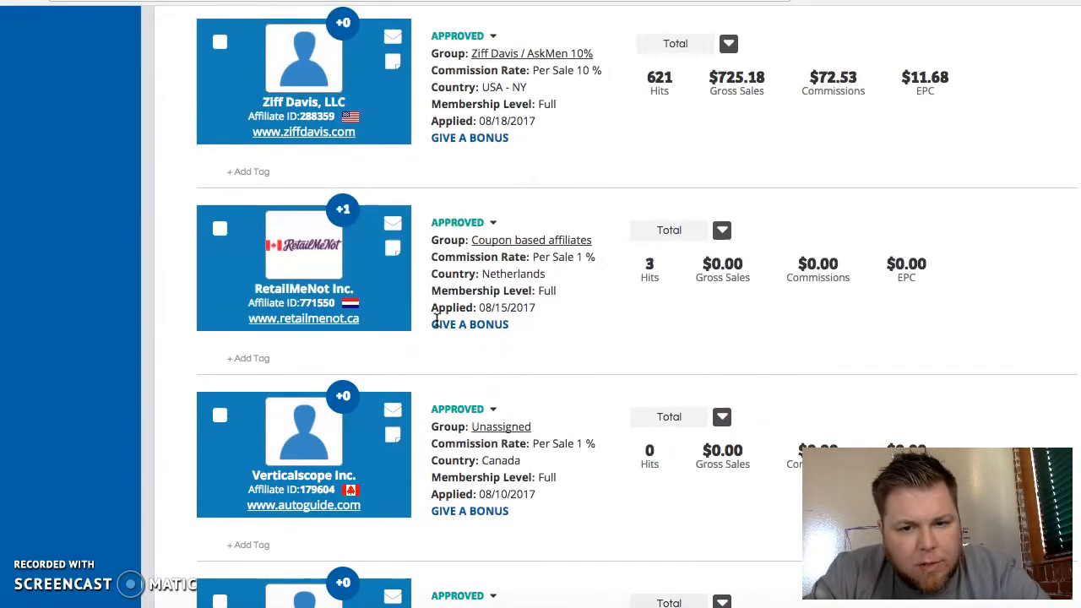
pyautogui.scroll(-3)
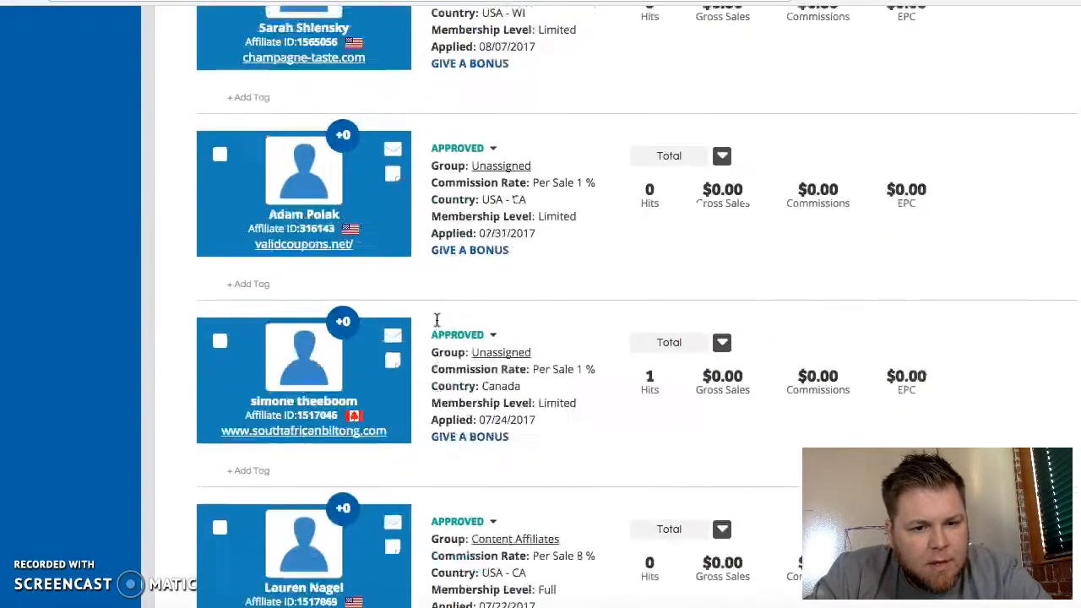
pyautogui.scroll(-3)
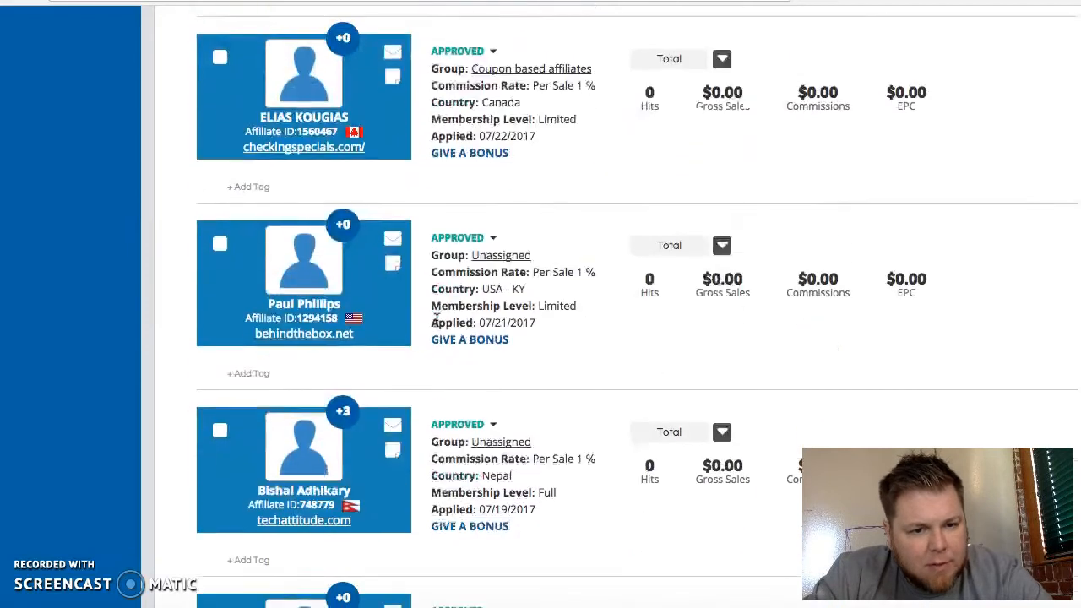
pyautogui.scroll(-3)
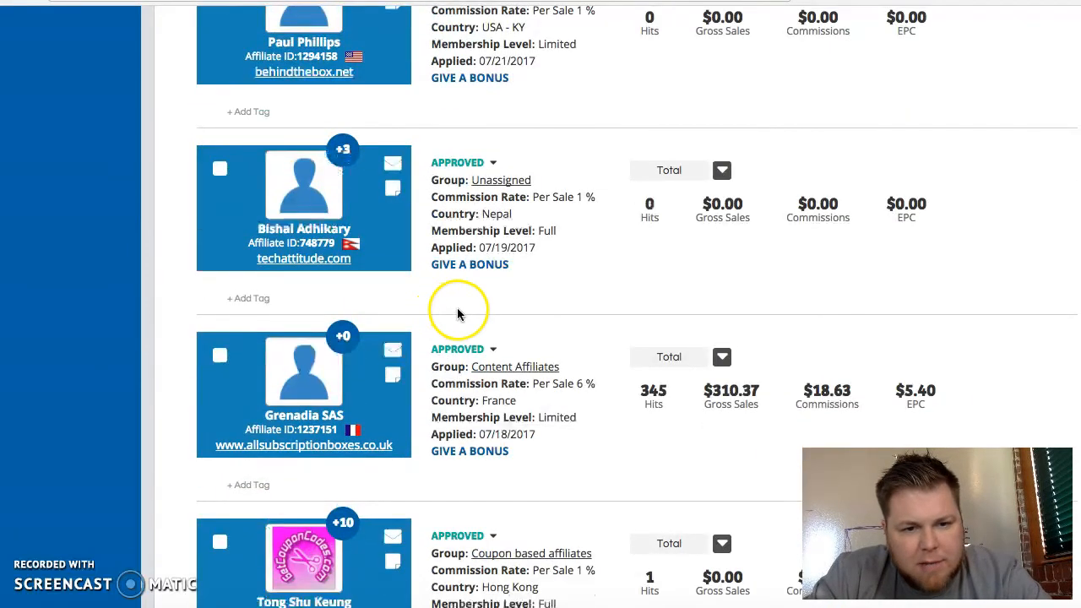
pyautogui.moveTo(342, 150)
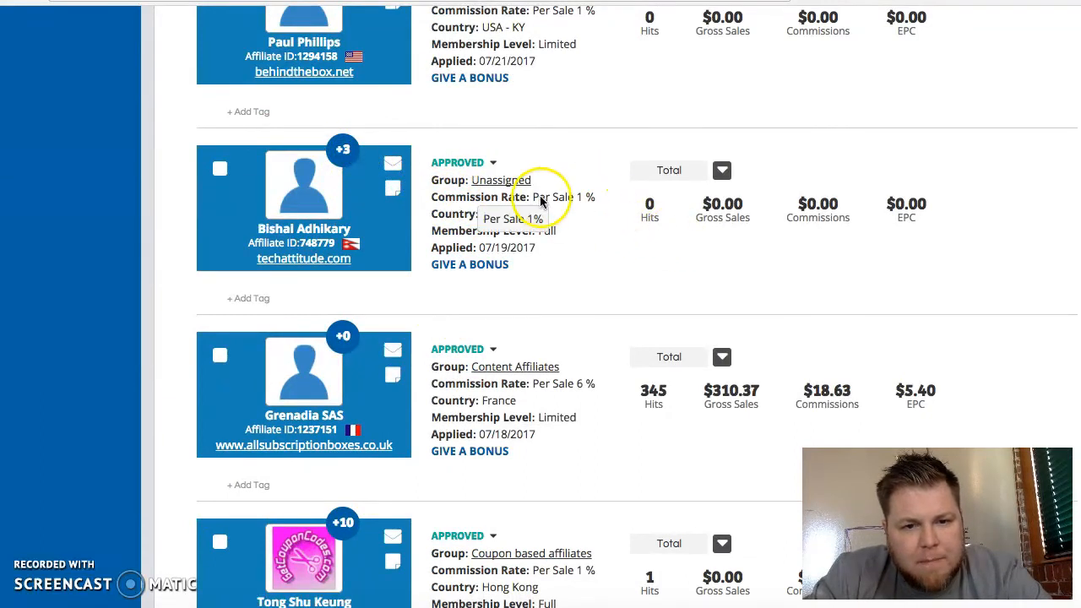
pyautogui.moveTo(342, 150)
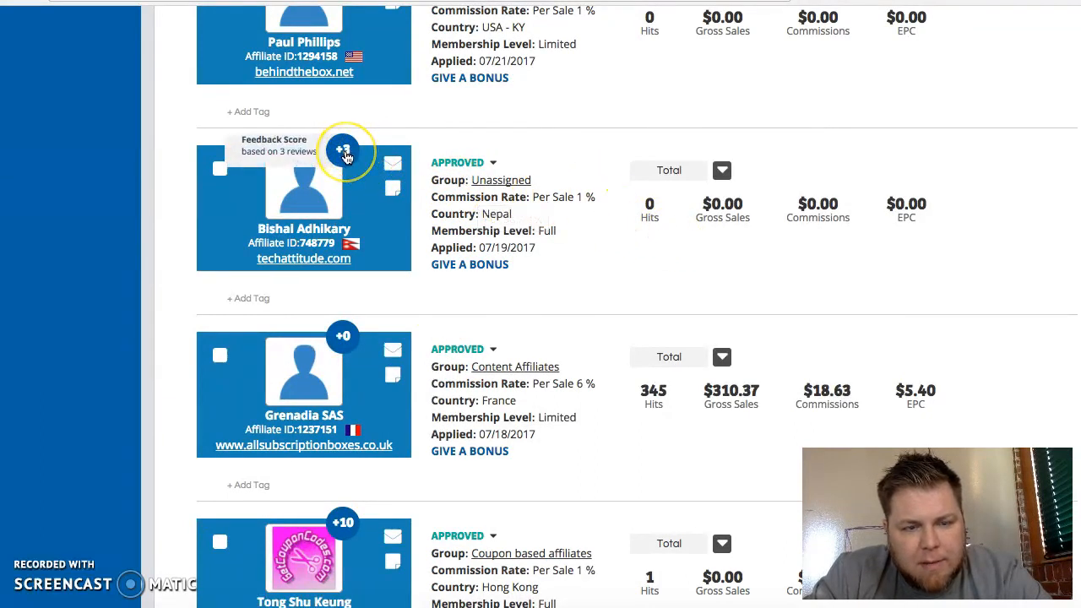
pyautogui.moveTo(647, 209)
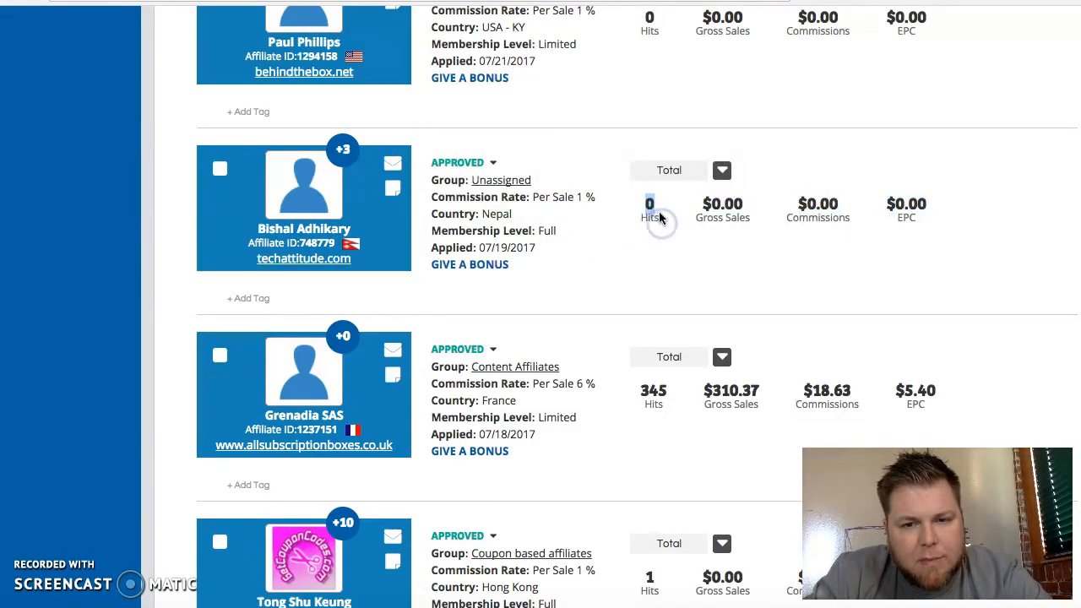
pyautogui.scroll(-3)
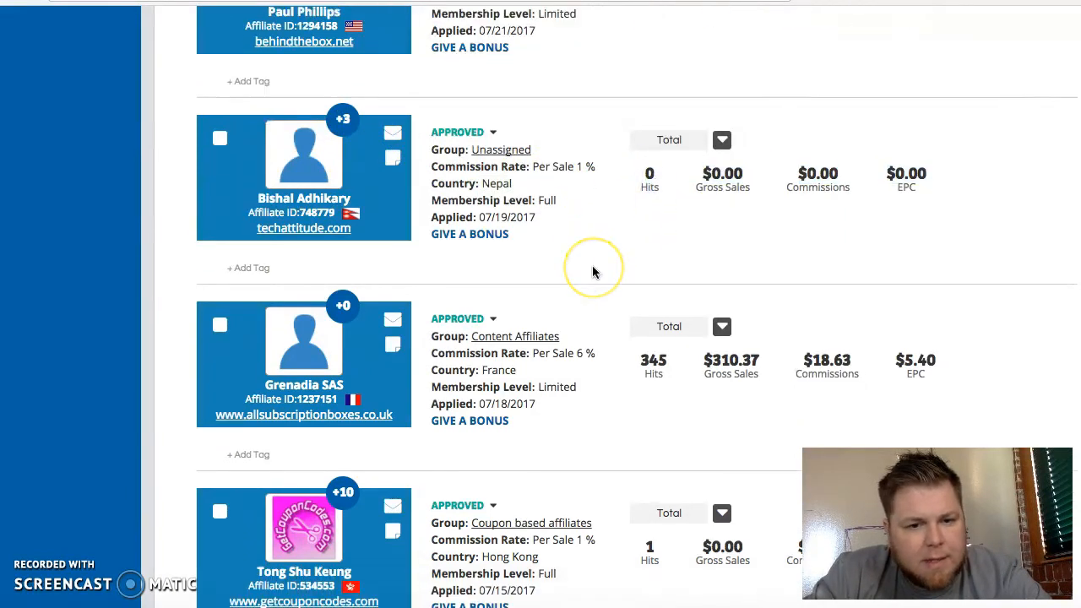
pyautogui.scroll(-3)
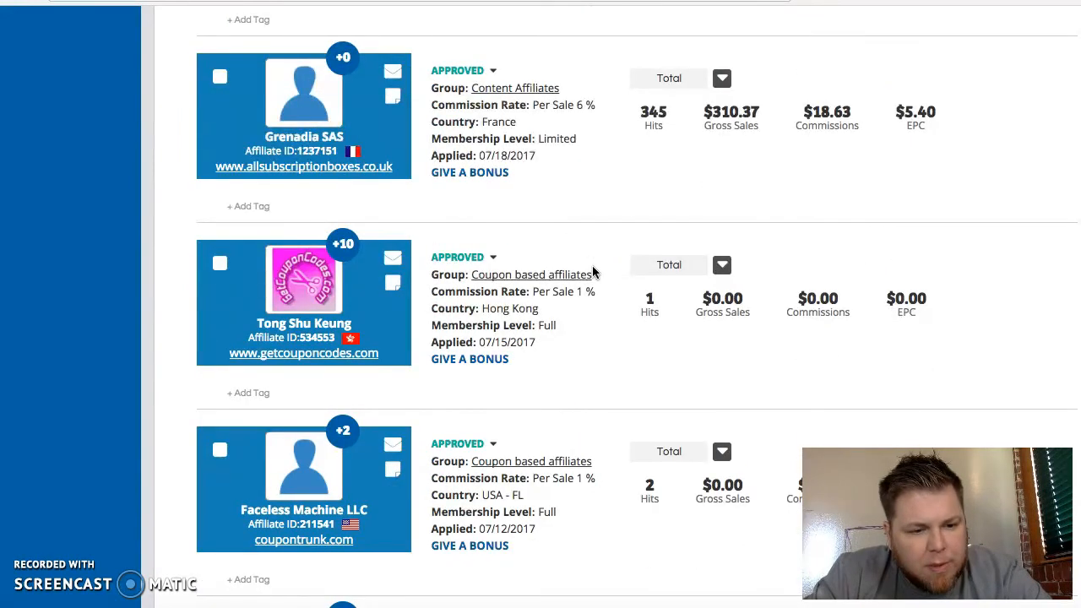
pyautogui.scroll(-3)
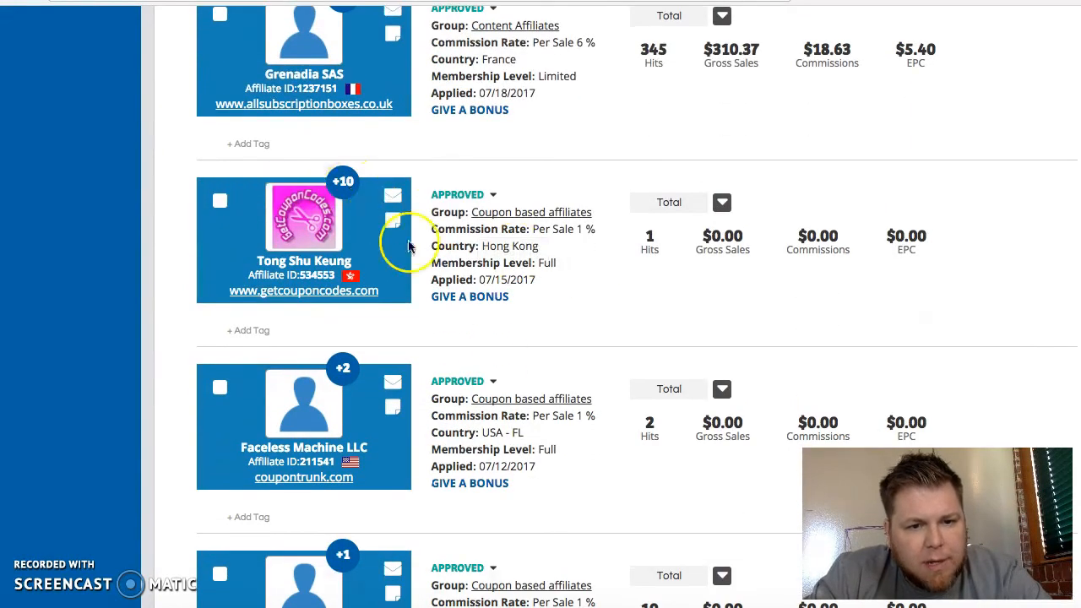
pyautogui.scroll(-3)
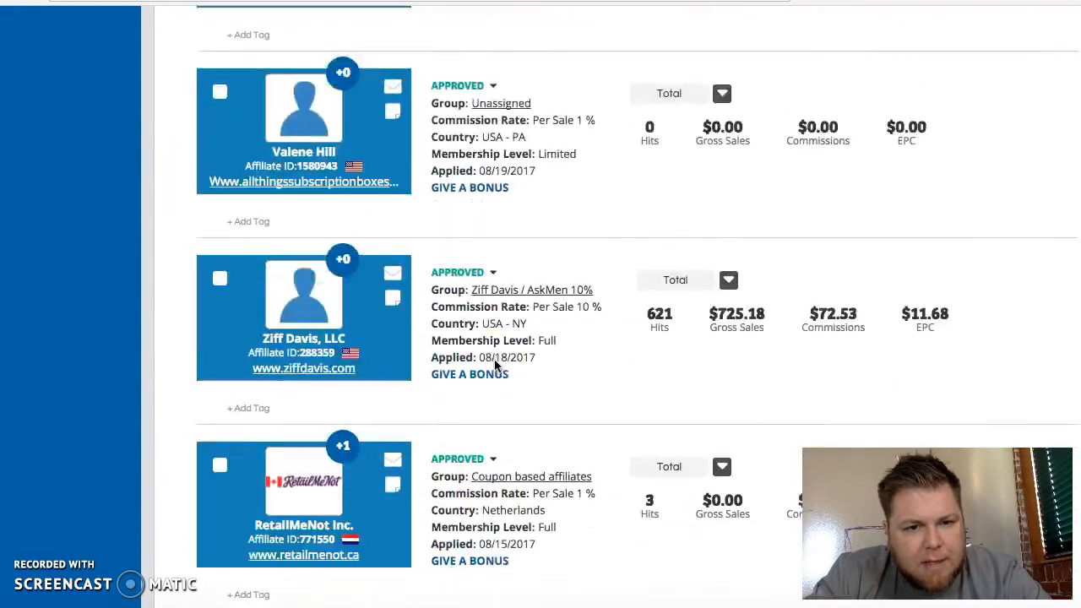
pyautogui.scroll(3)
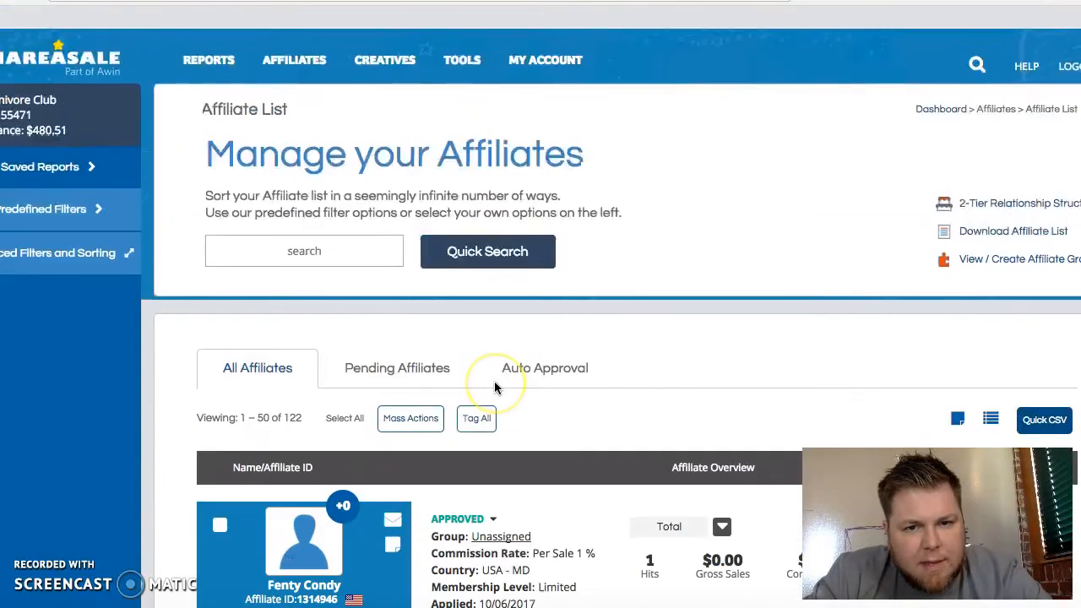
pyautogui.scroll(-3)
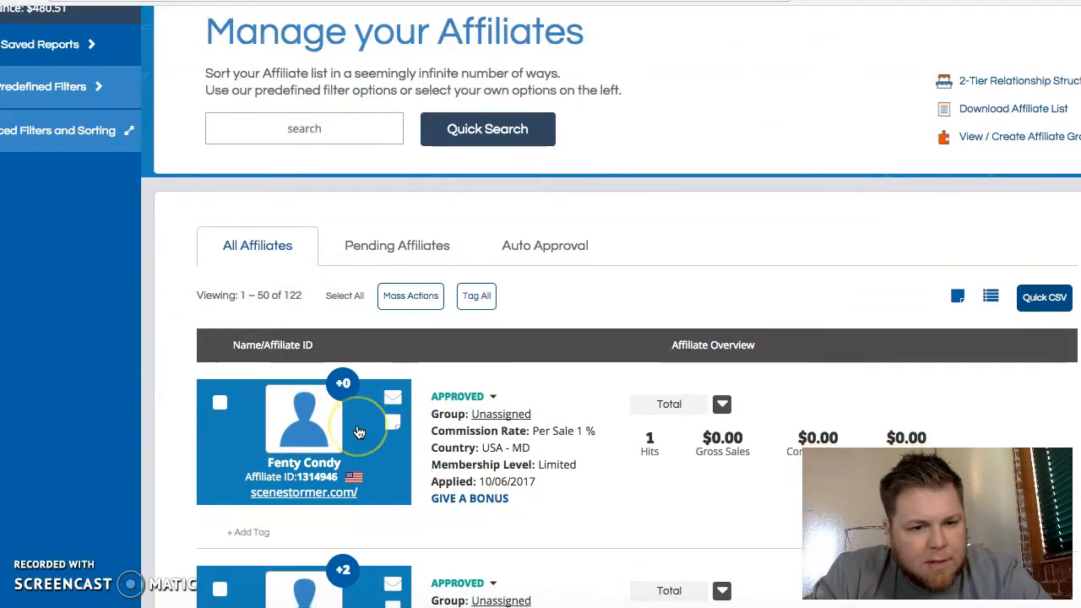
pyautogui.scroll(-3)
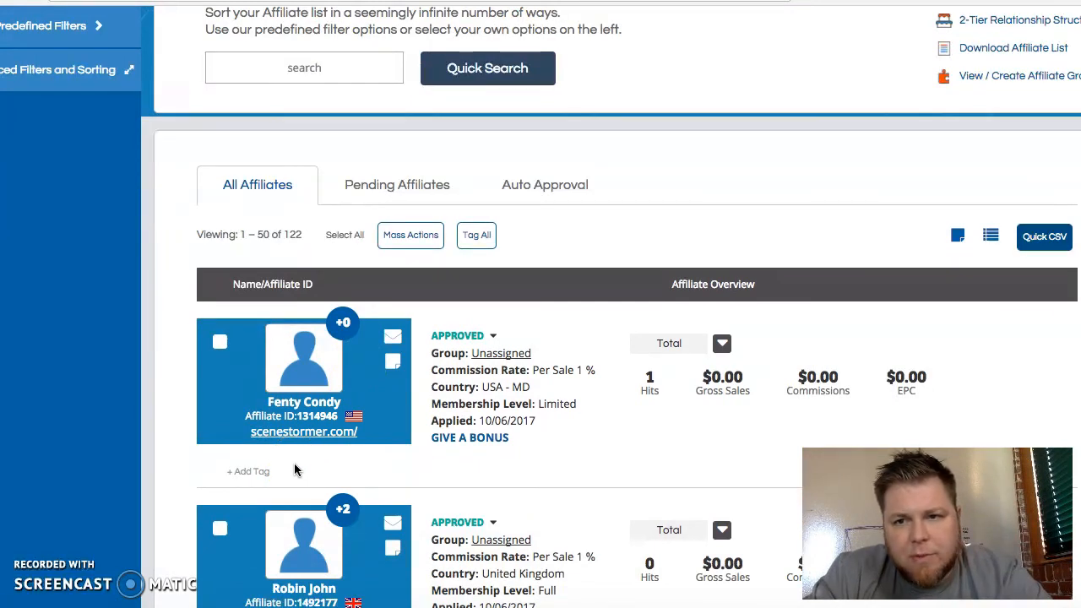
pyautogui.moveTo(341, 325)
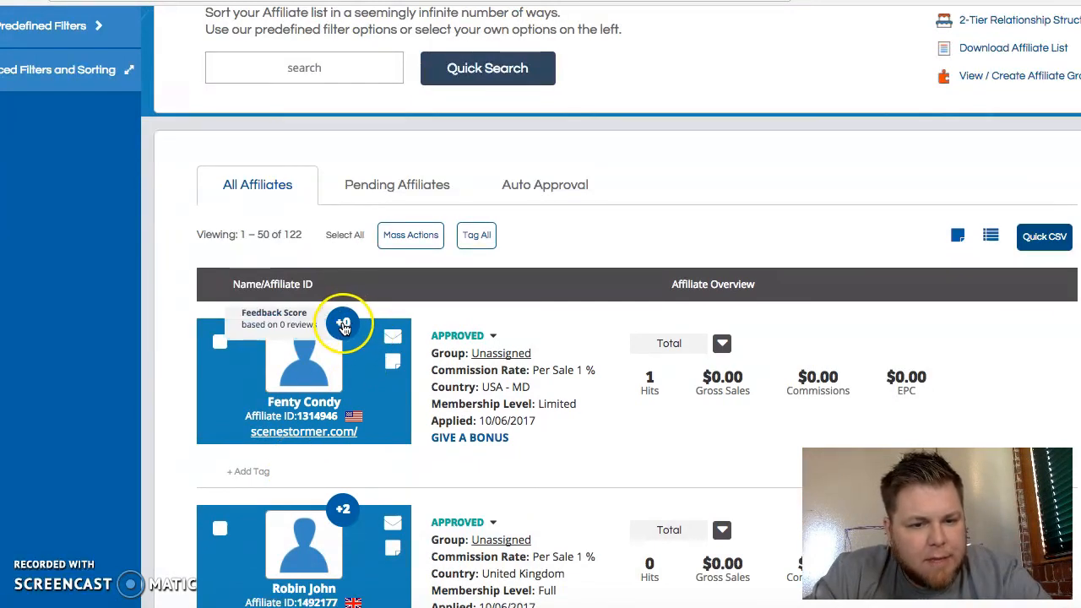